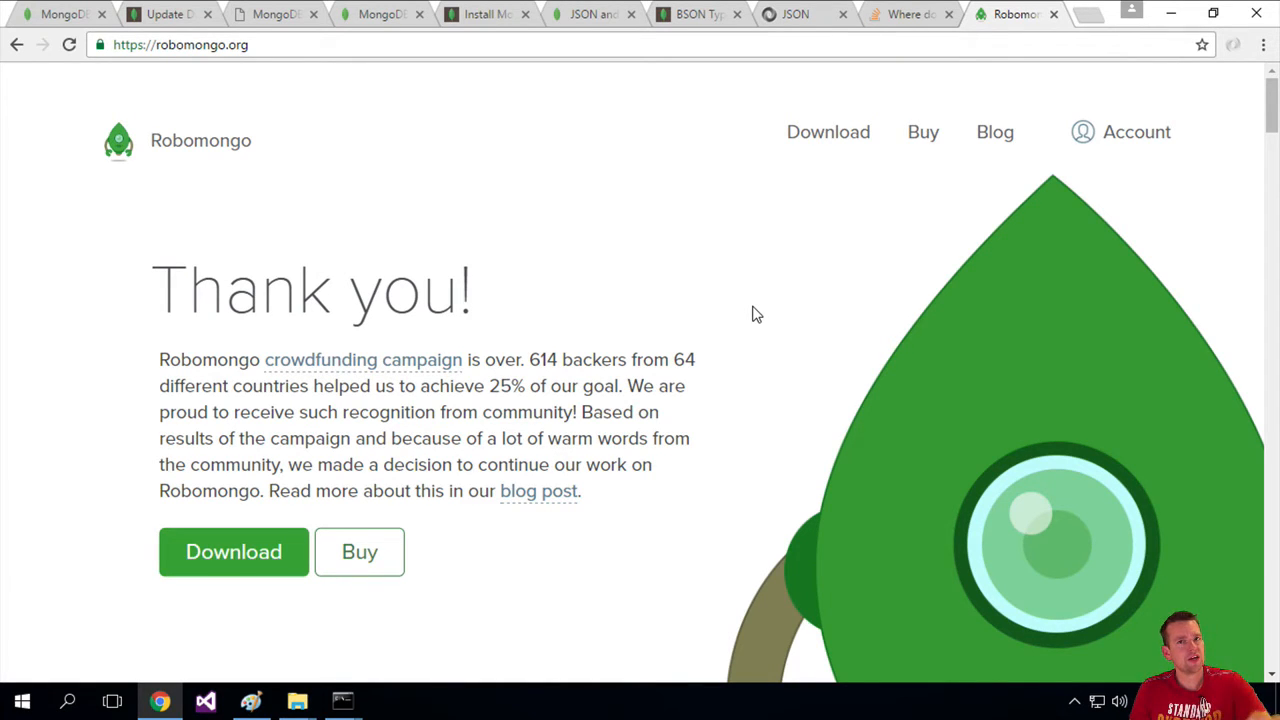
mouse_move(428, 252)
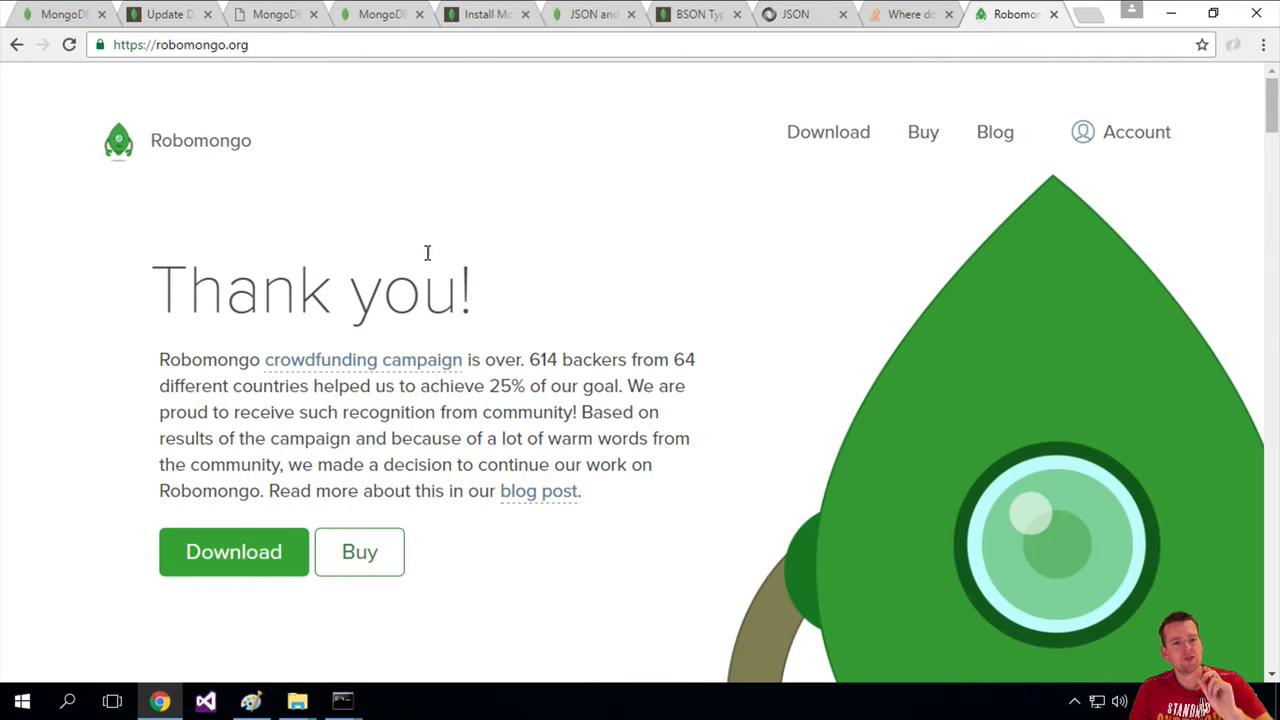
mouse_move(304, 348)
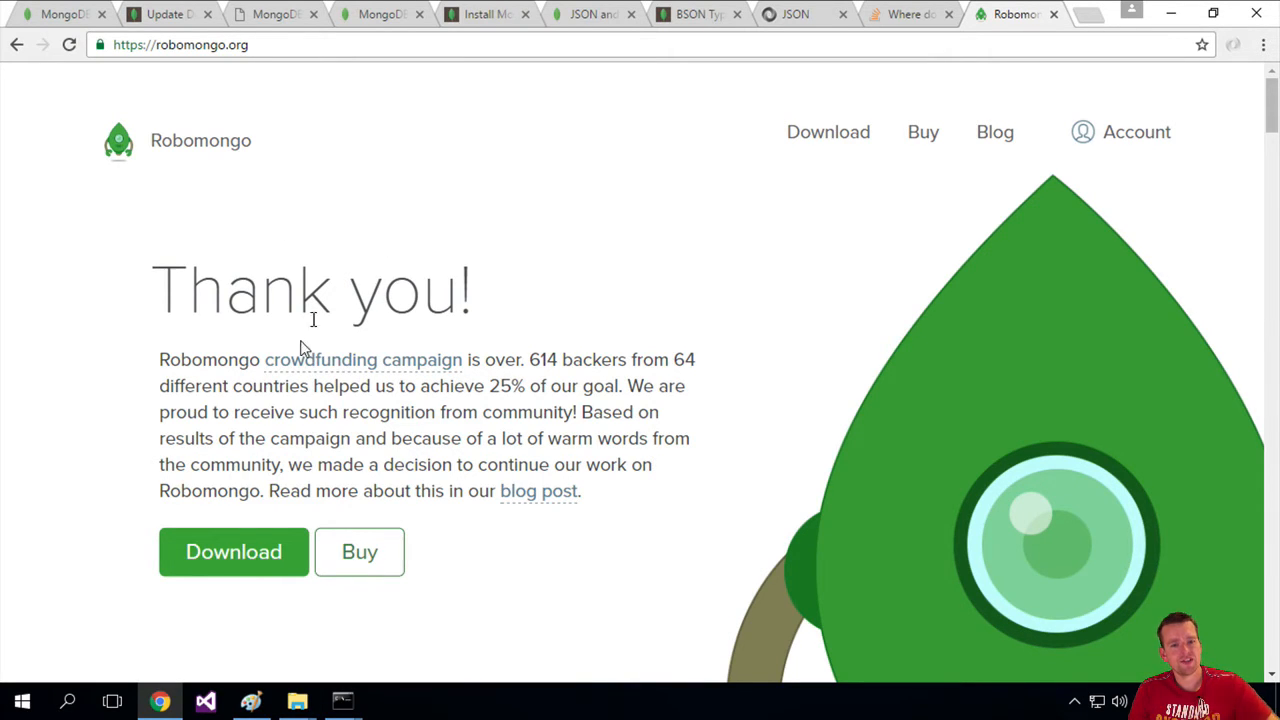
mouse_move(756, 206)
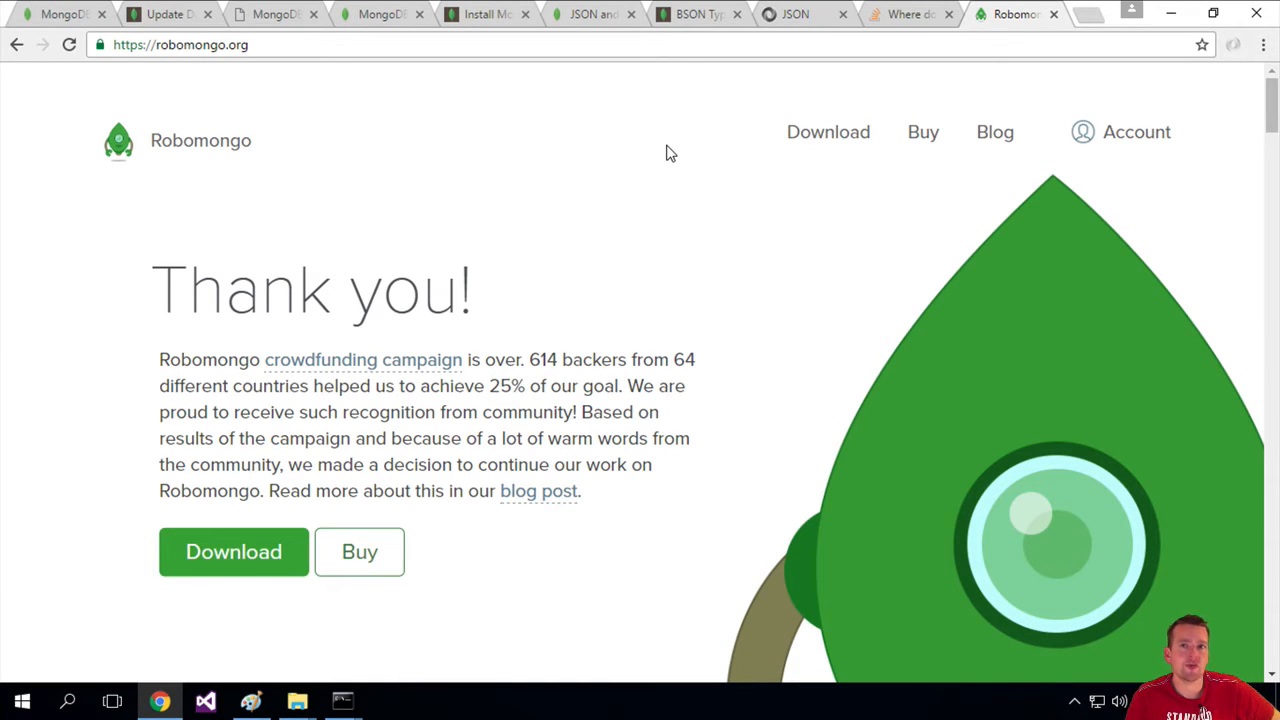
mouse_move(230, 160)
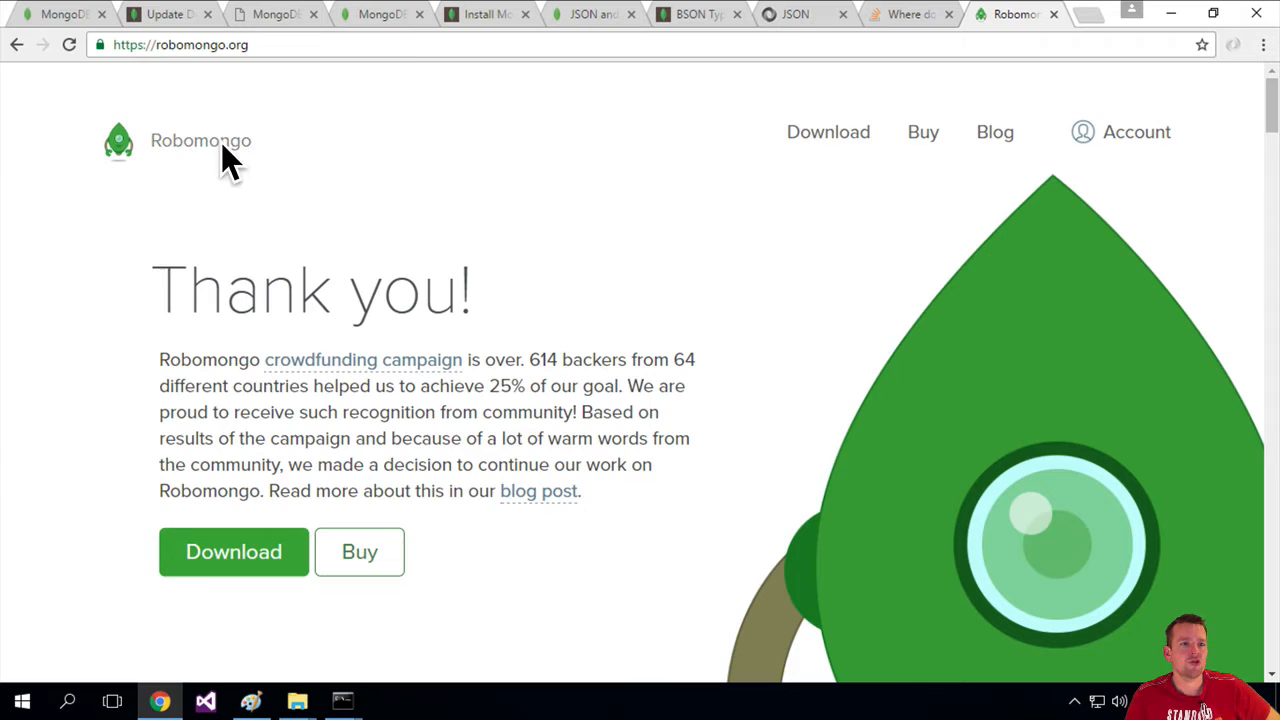
- Go to the Robomongo download page from the home page's top navigation
left_click(828, 132)
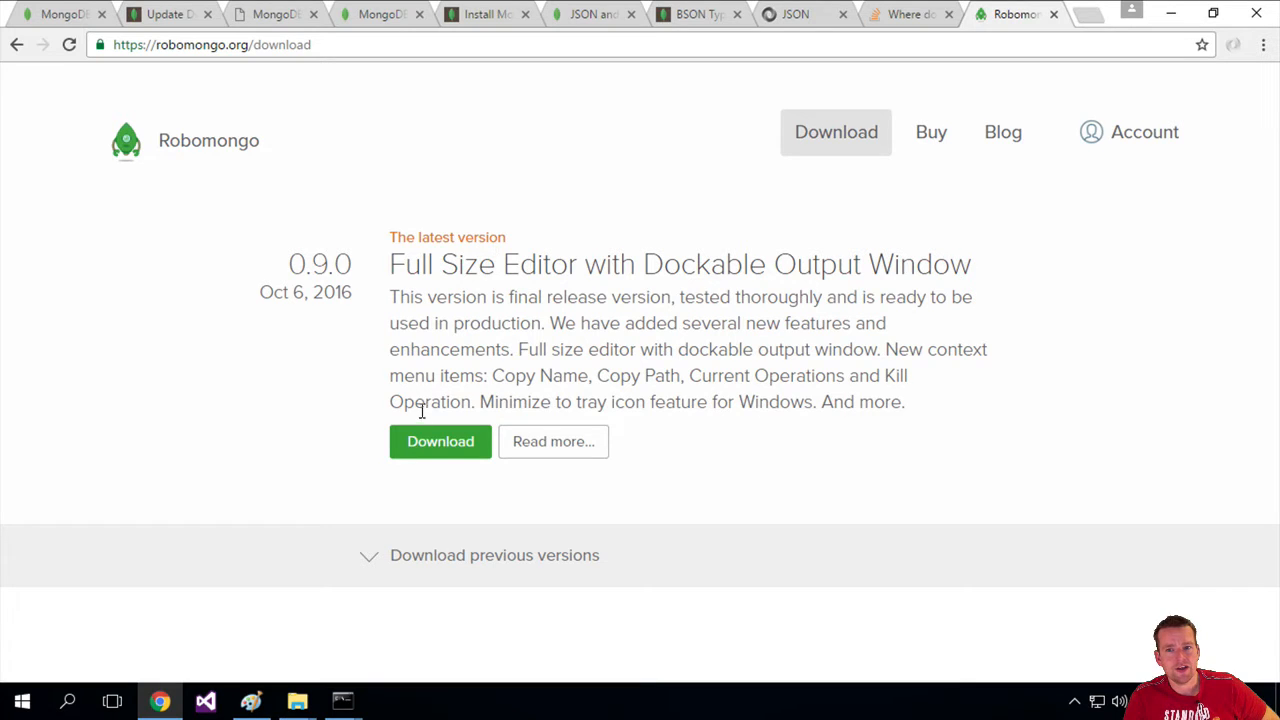
- Download the Robomongo 0.9.0 Windows 64-bit .exe installer and launch it from Chrome
left_click(440, 442)
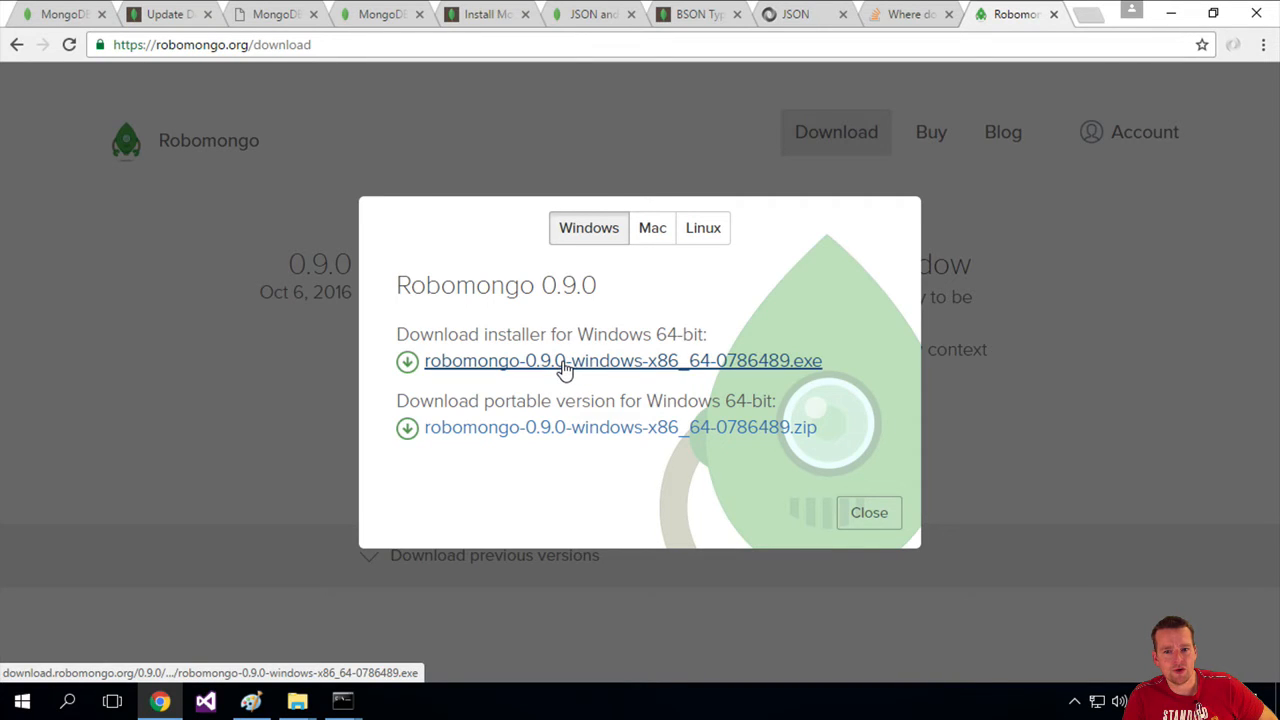
left_click(622, 360)
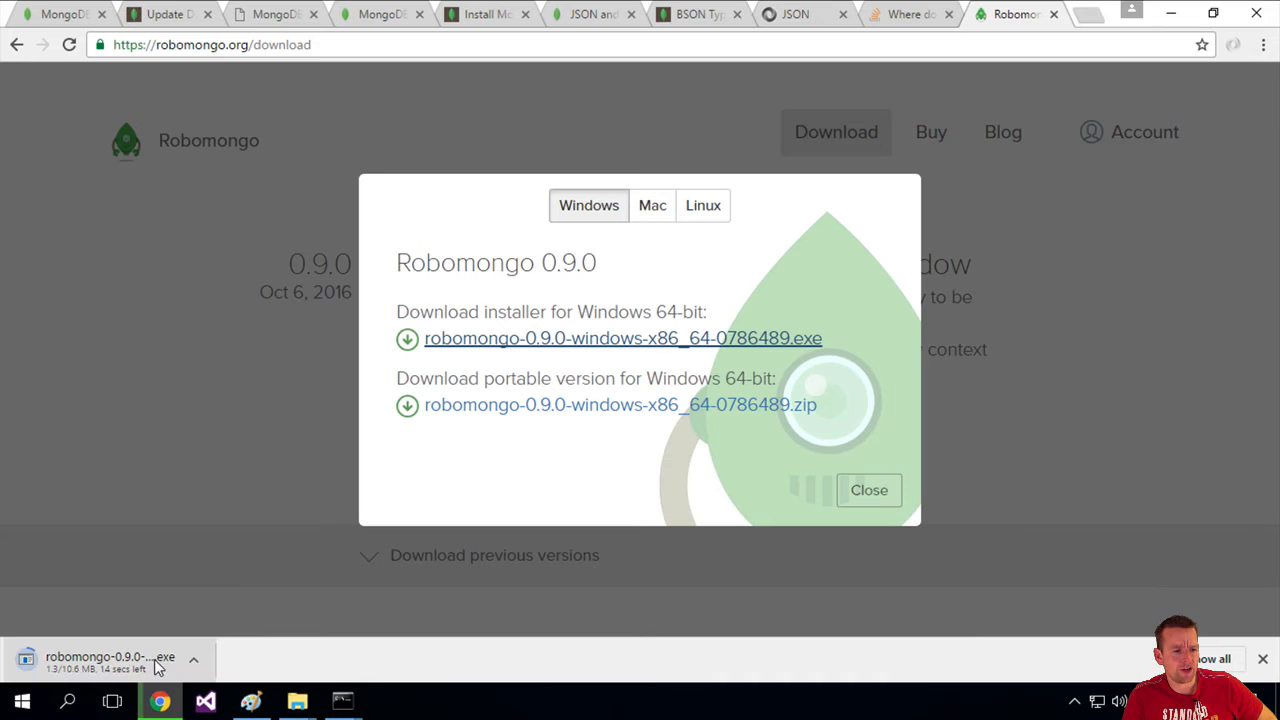
left_click(868, 490)
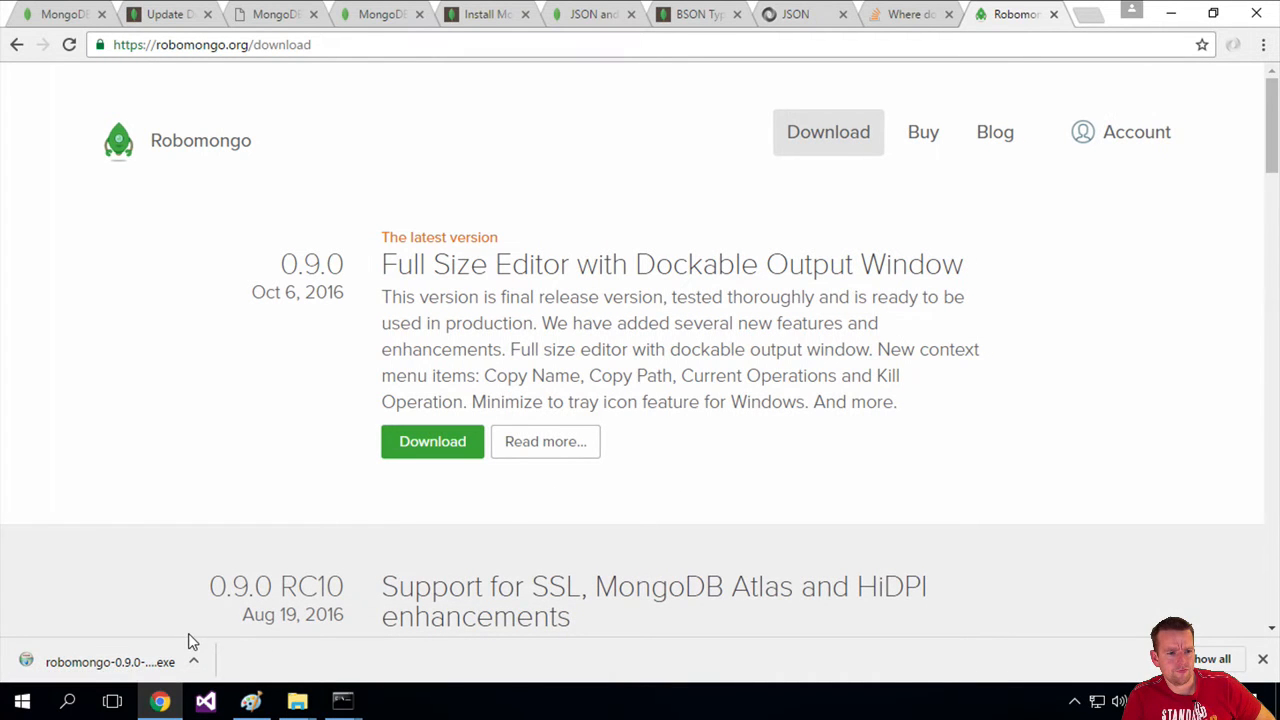
left_click(110, 662)
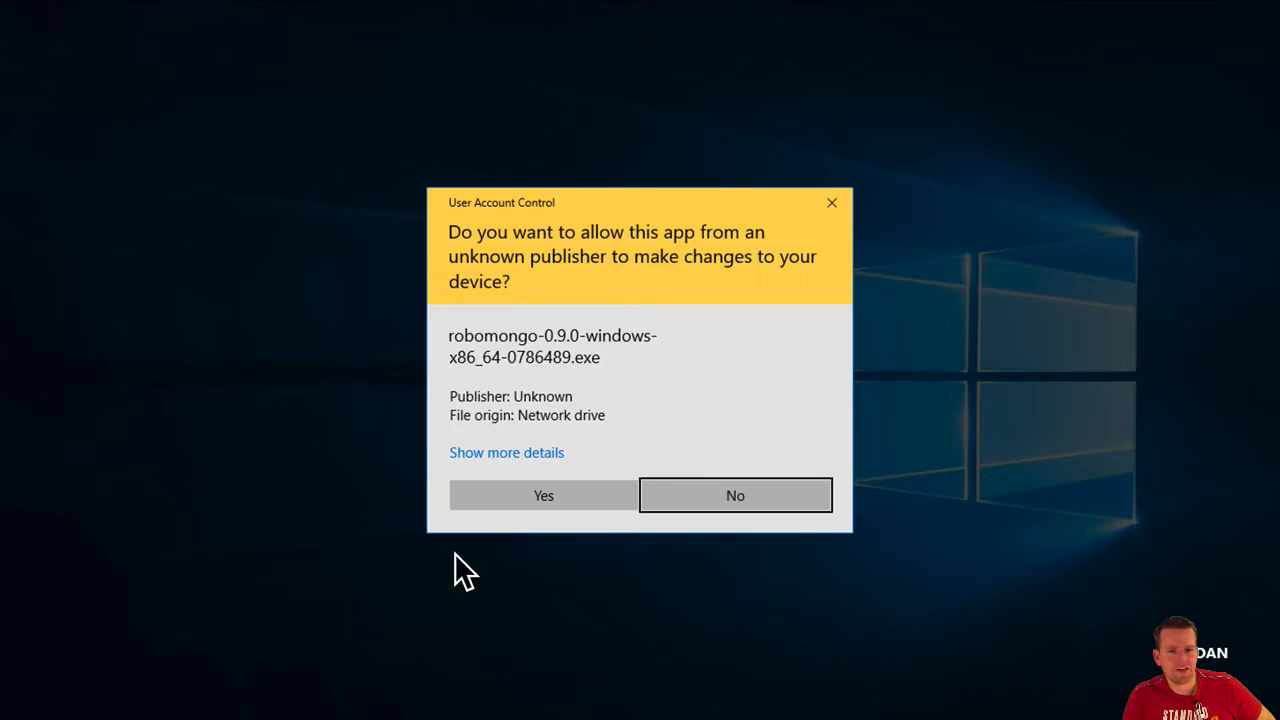
- Allow the installer, accept the license, keep default folder and shortcuts, and finish with Robomongo launched
left_click(544, 496)
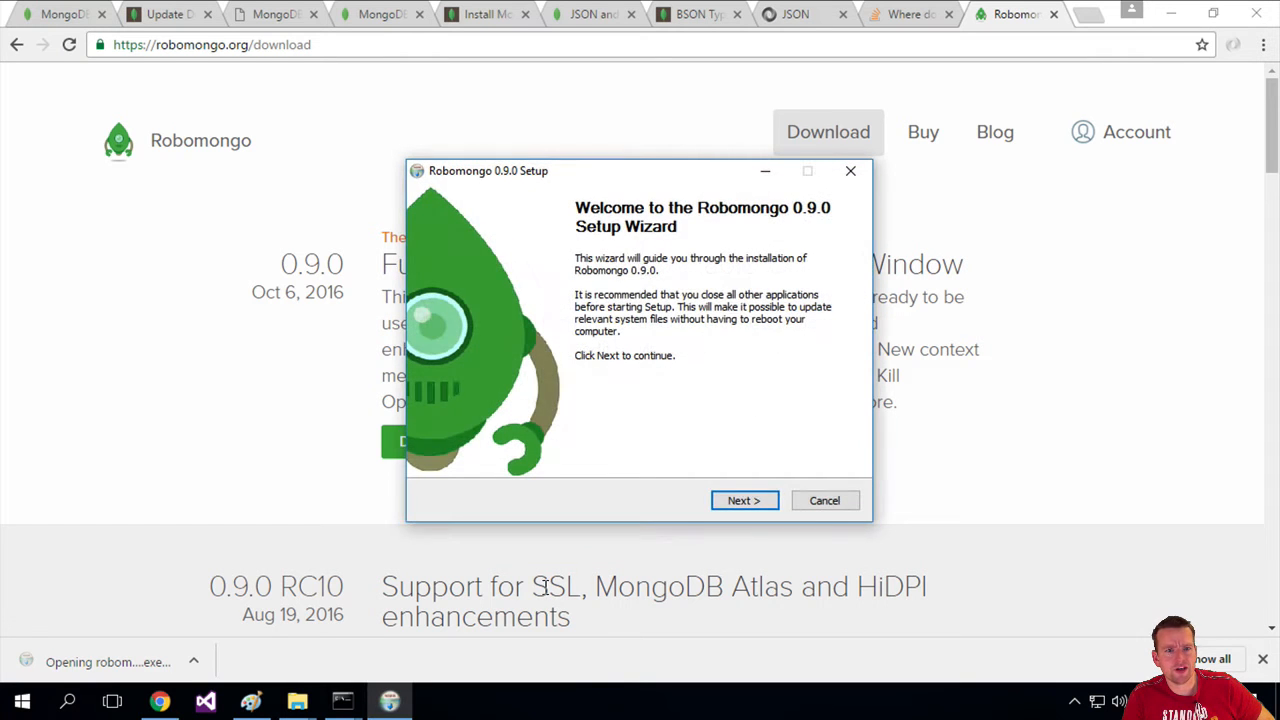
left_click(744, 500)
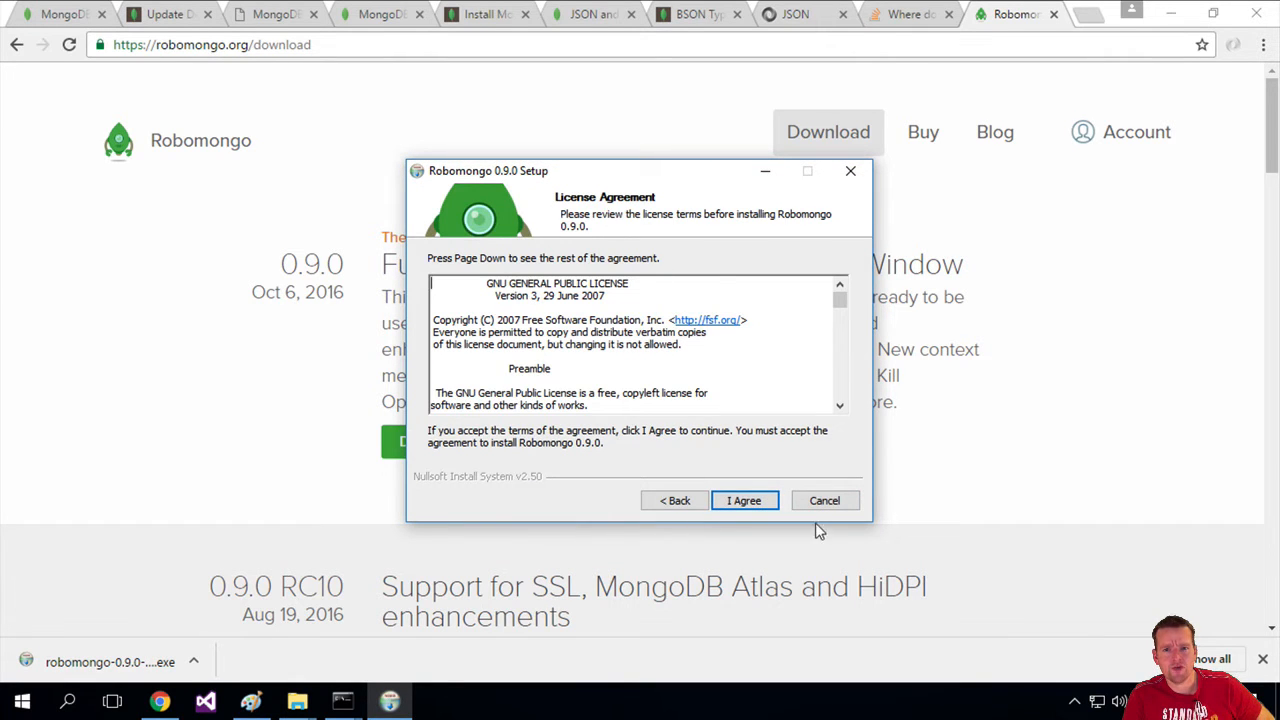
left_click(744, 500)
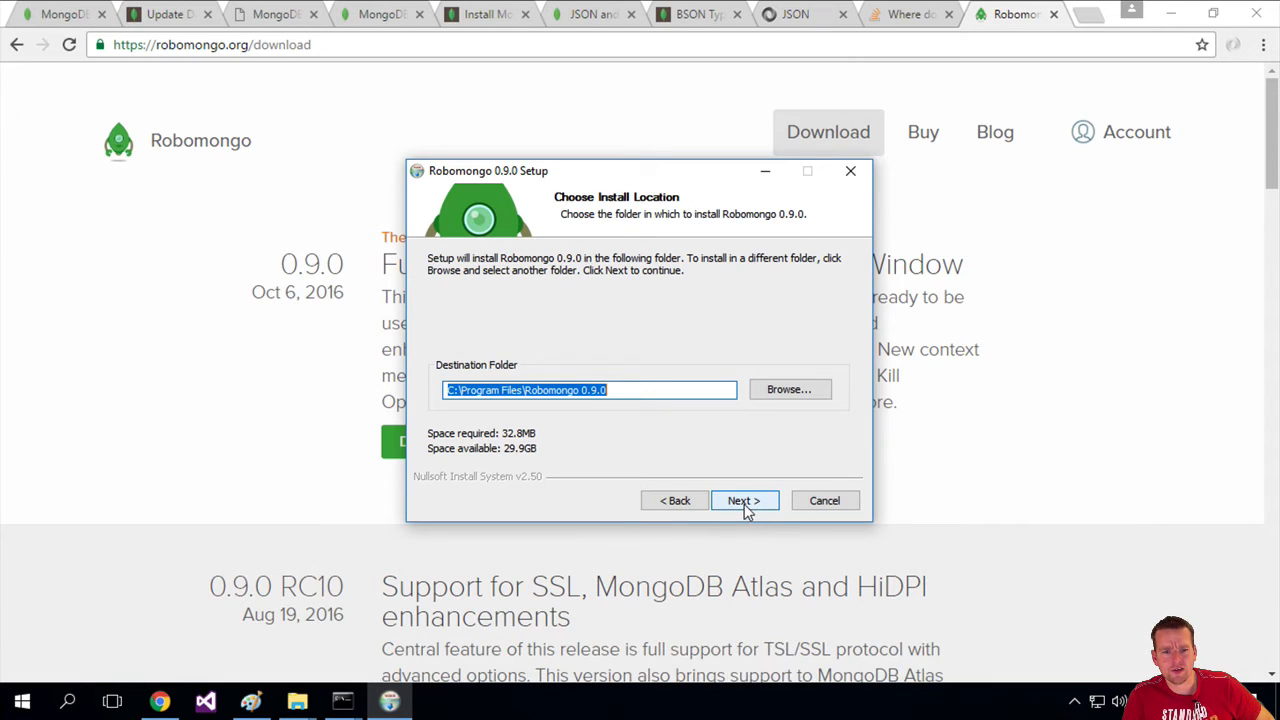
left_click(744, 500)
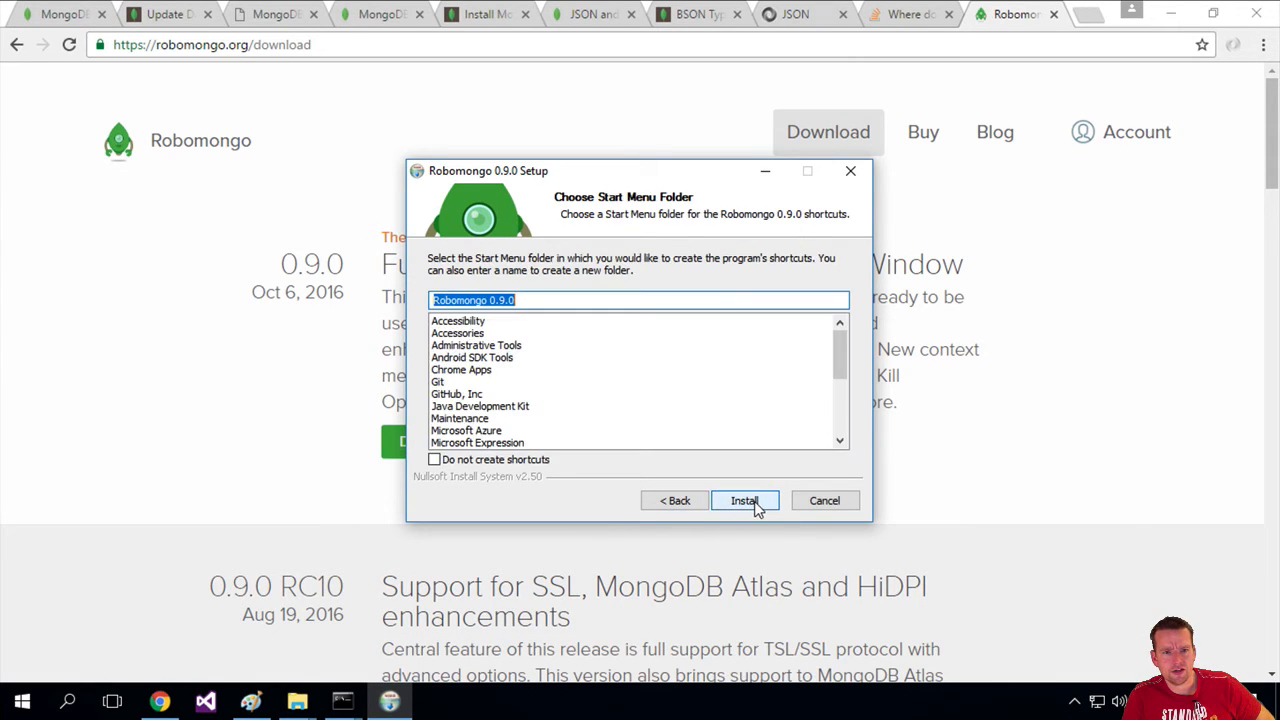
left_click(744, 500)
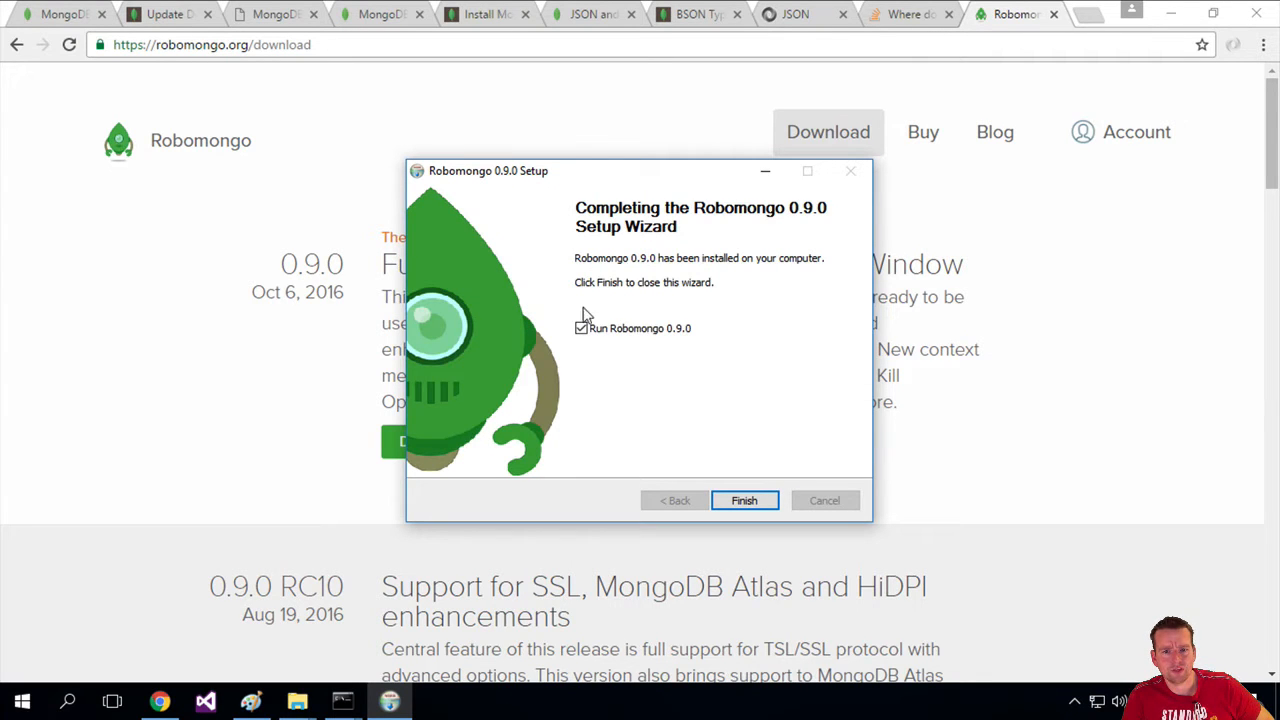
left_click(744, 500)
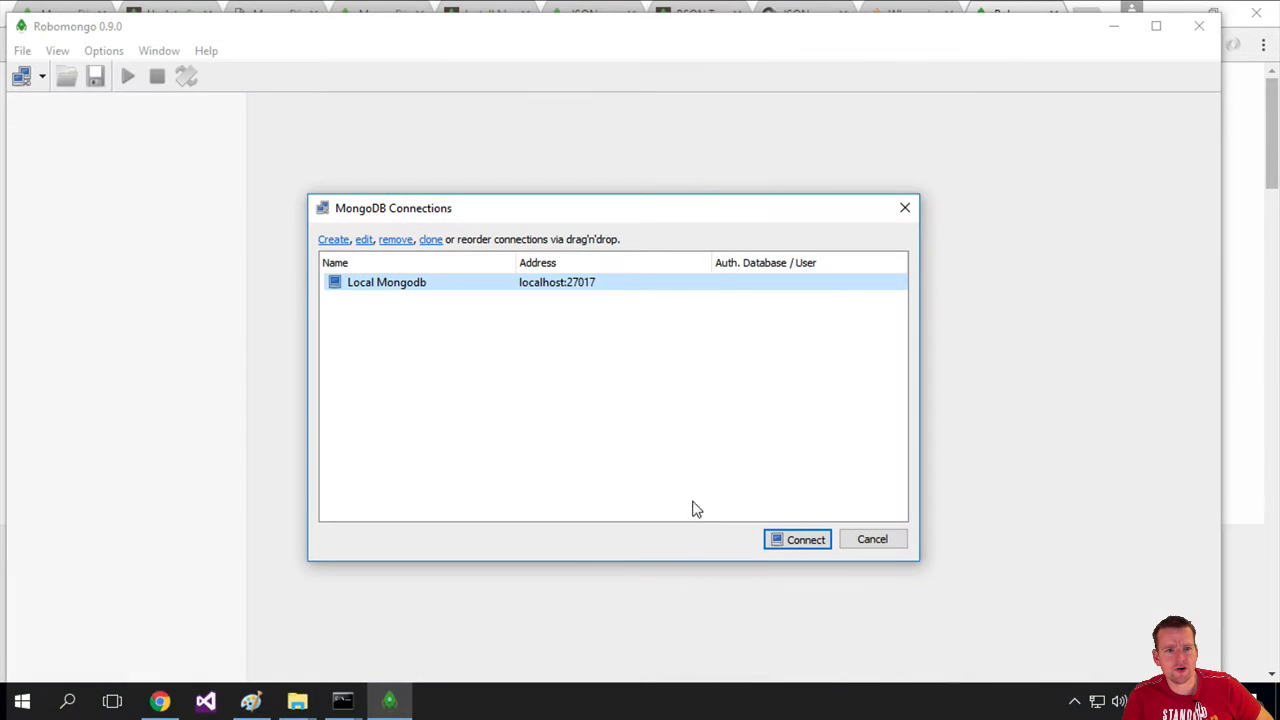
mouse_move(500, 264)
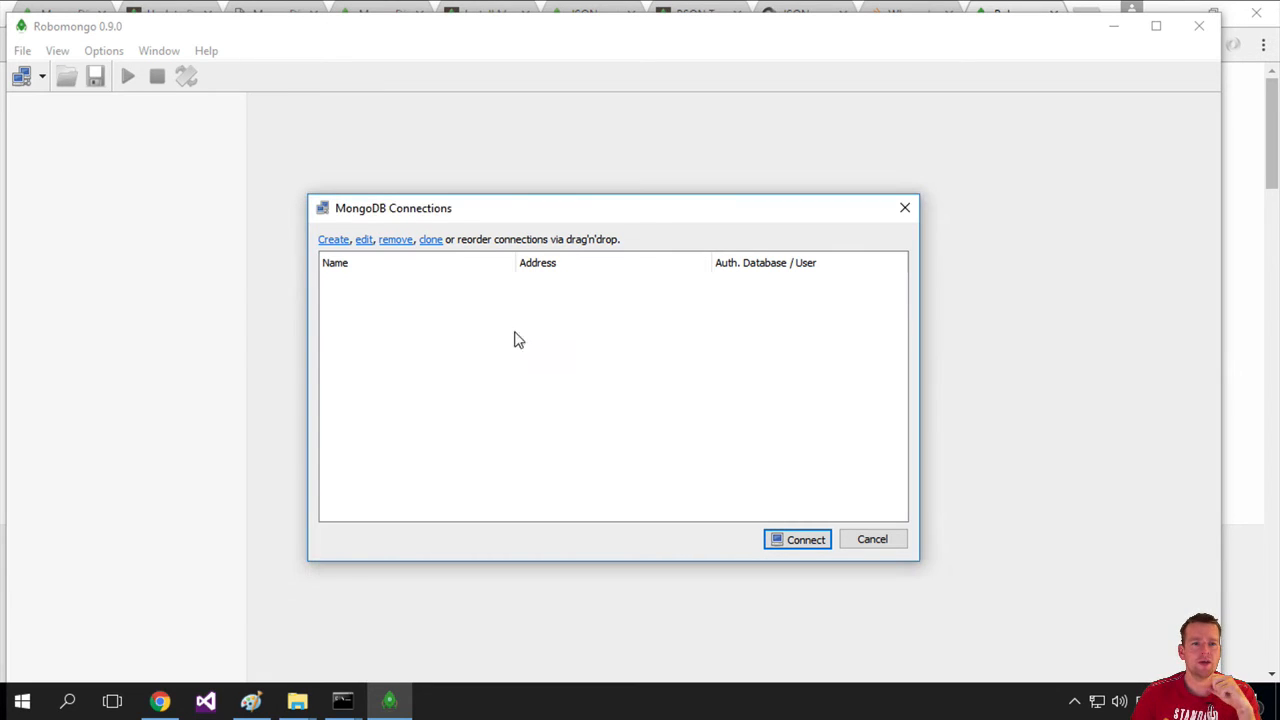
mouse_move(416, 318)
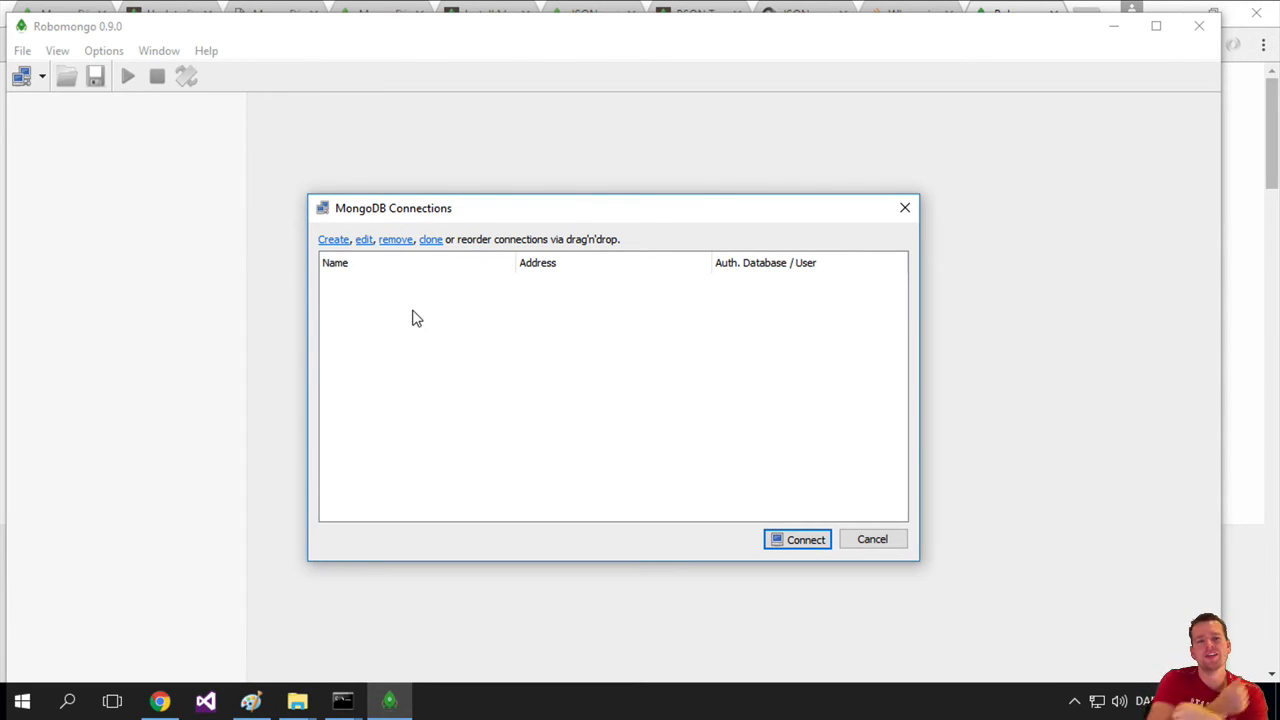
mouse_move(370, 260)
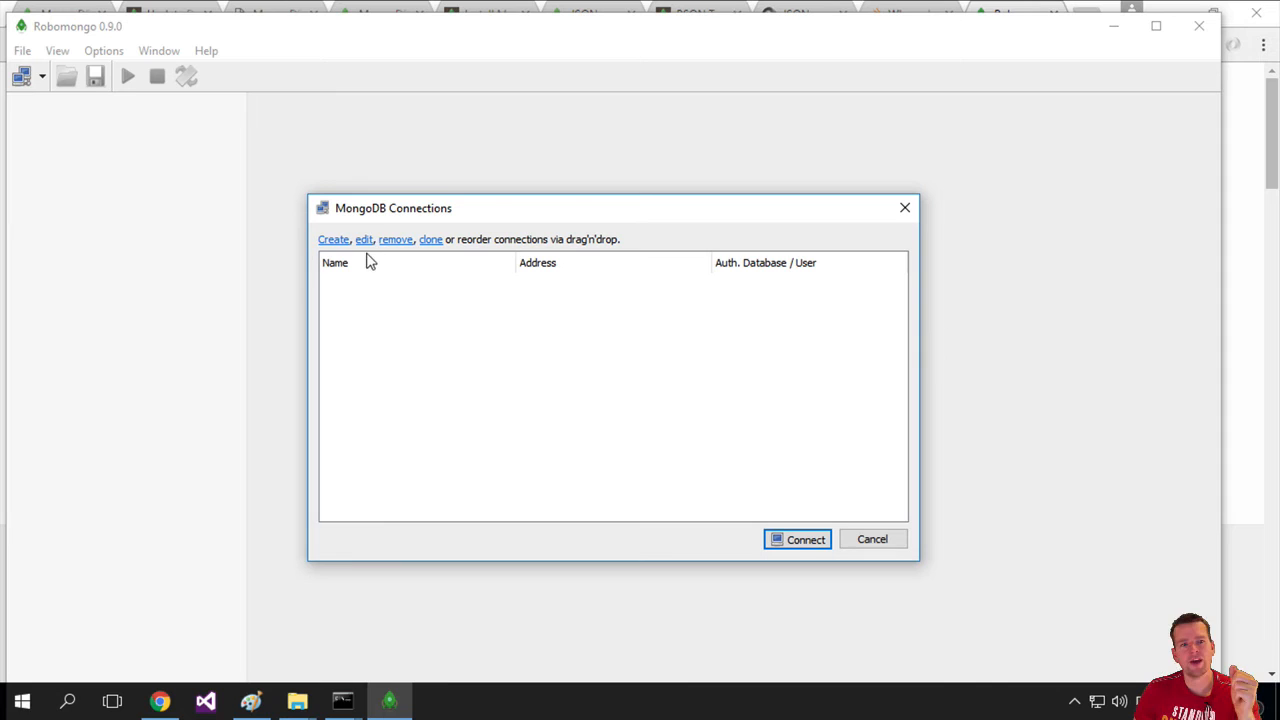
- Create a new connection, bringing up settings prefilled with localhost:27017
left_click(332, 240)
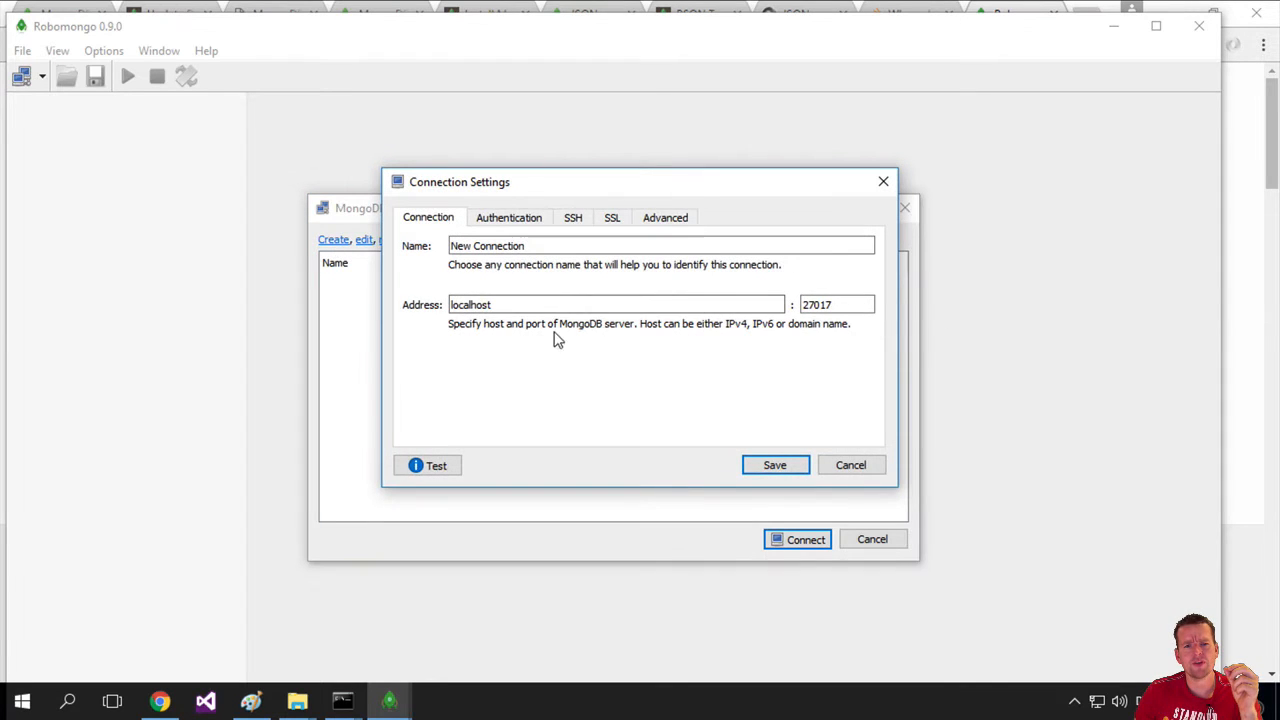
- Discard the first settings, recreate the connection named 'Local mongodb' at localhost:27017, then switch to Command Prompt
left_click(836, 304)
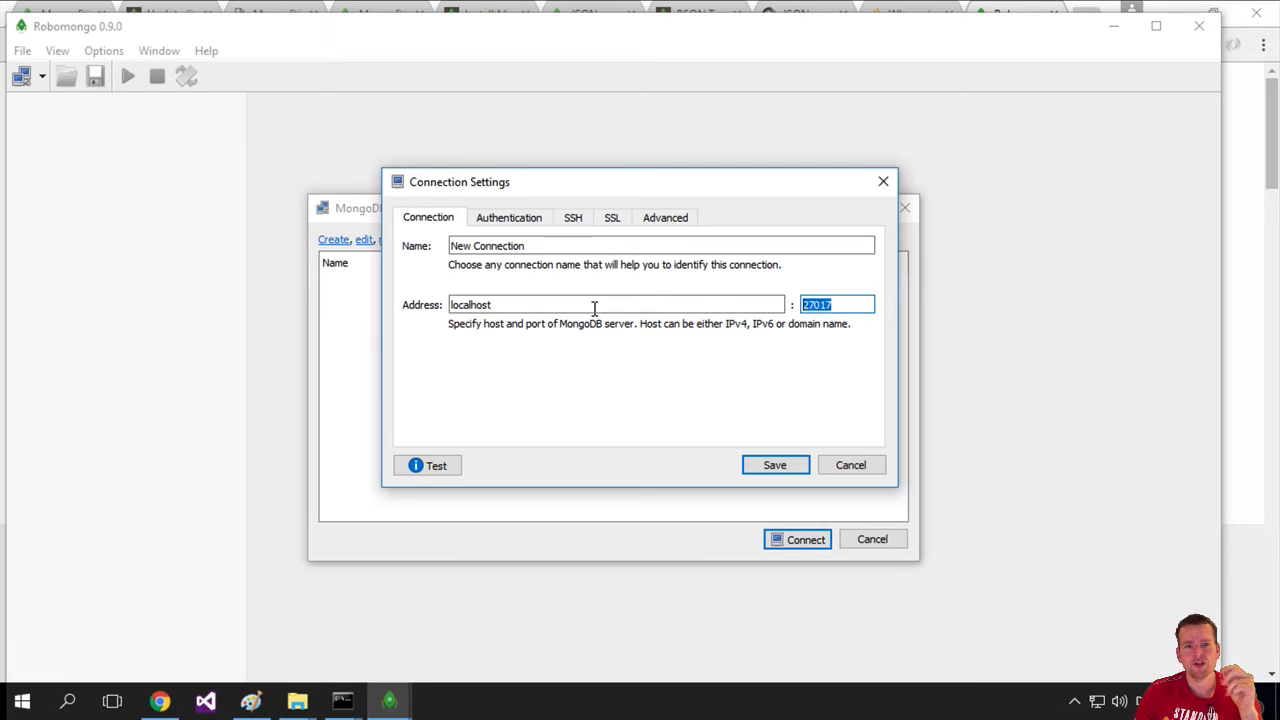
left_click(850, 464)
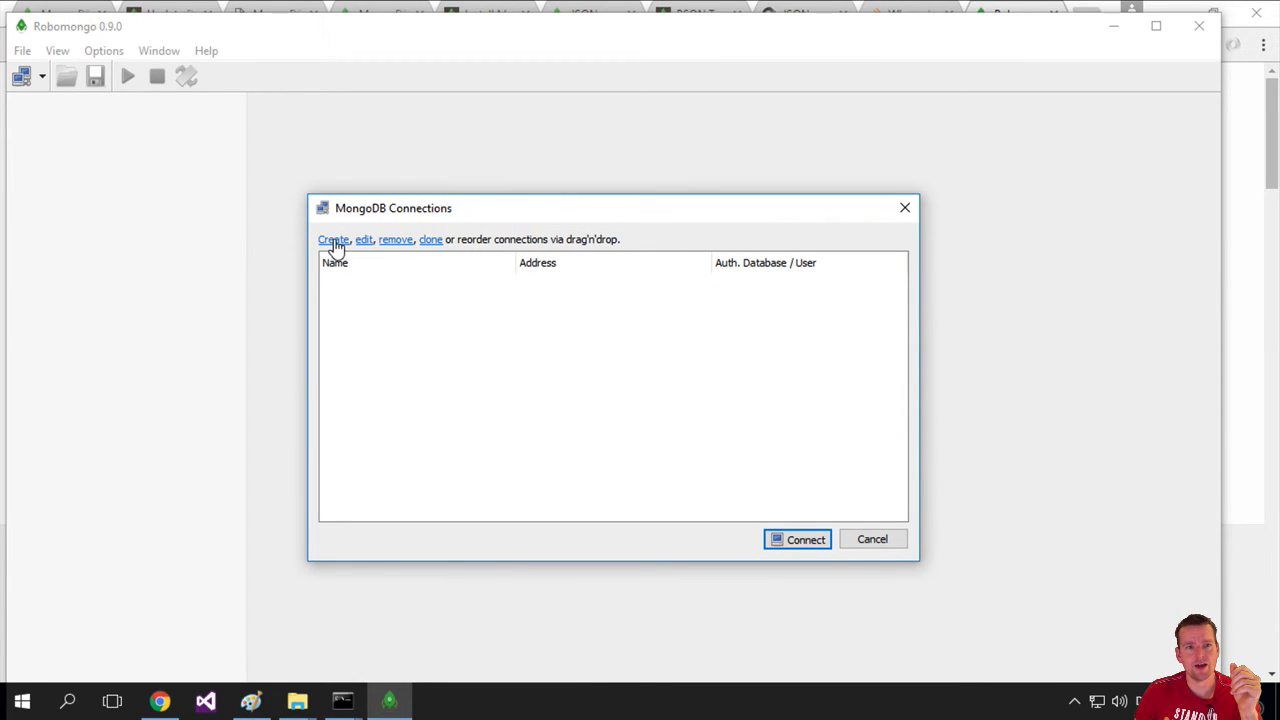
left_click(332, 240)
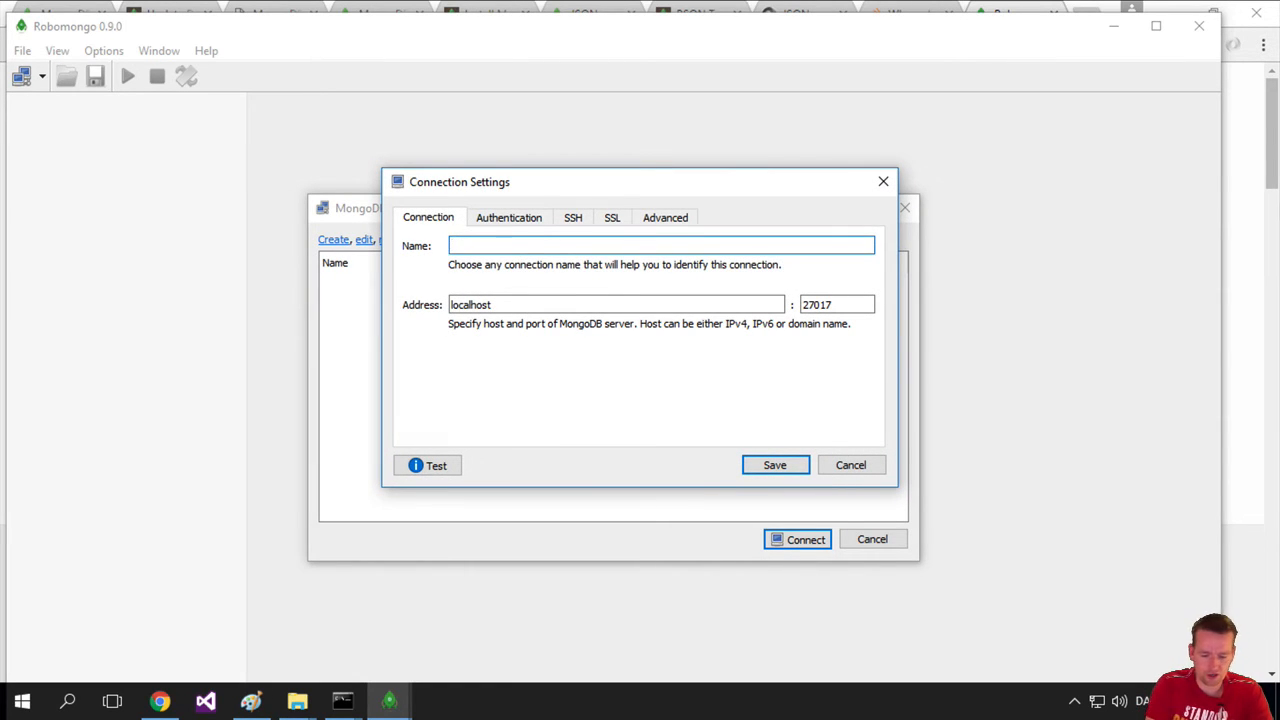
type("Local mongod")
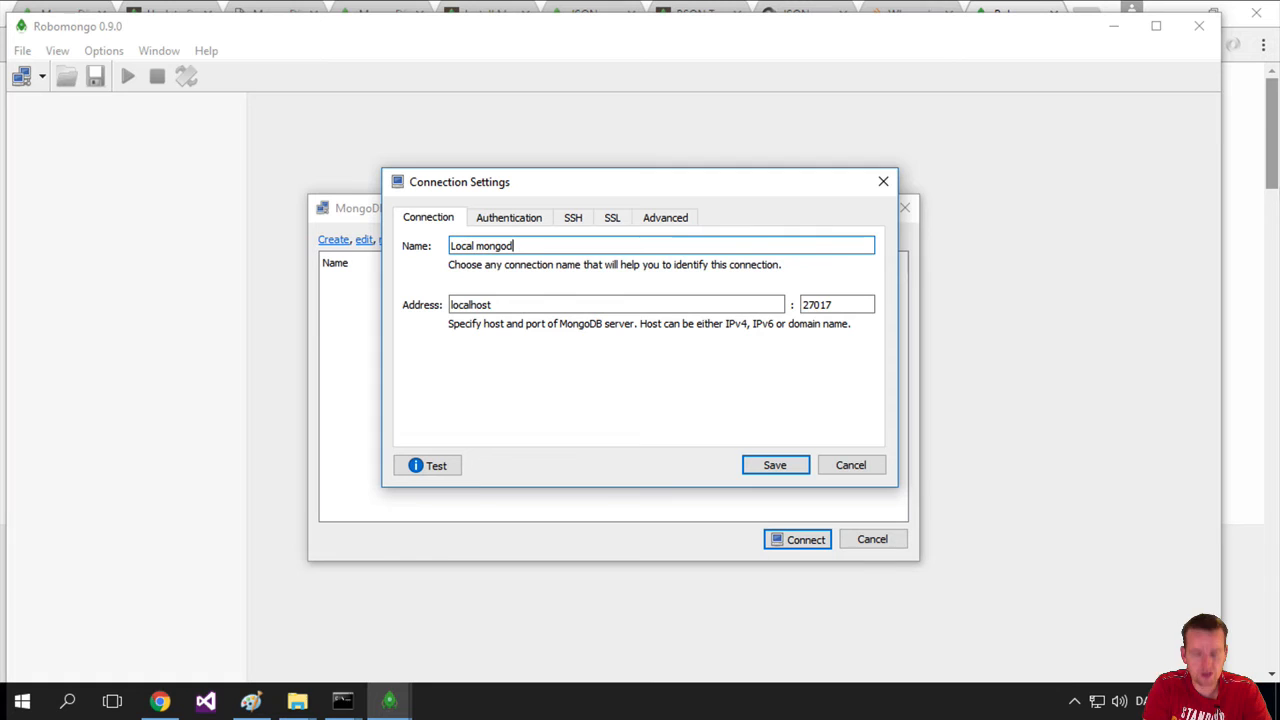
type("b")
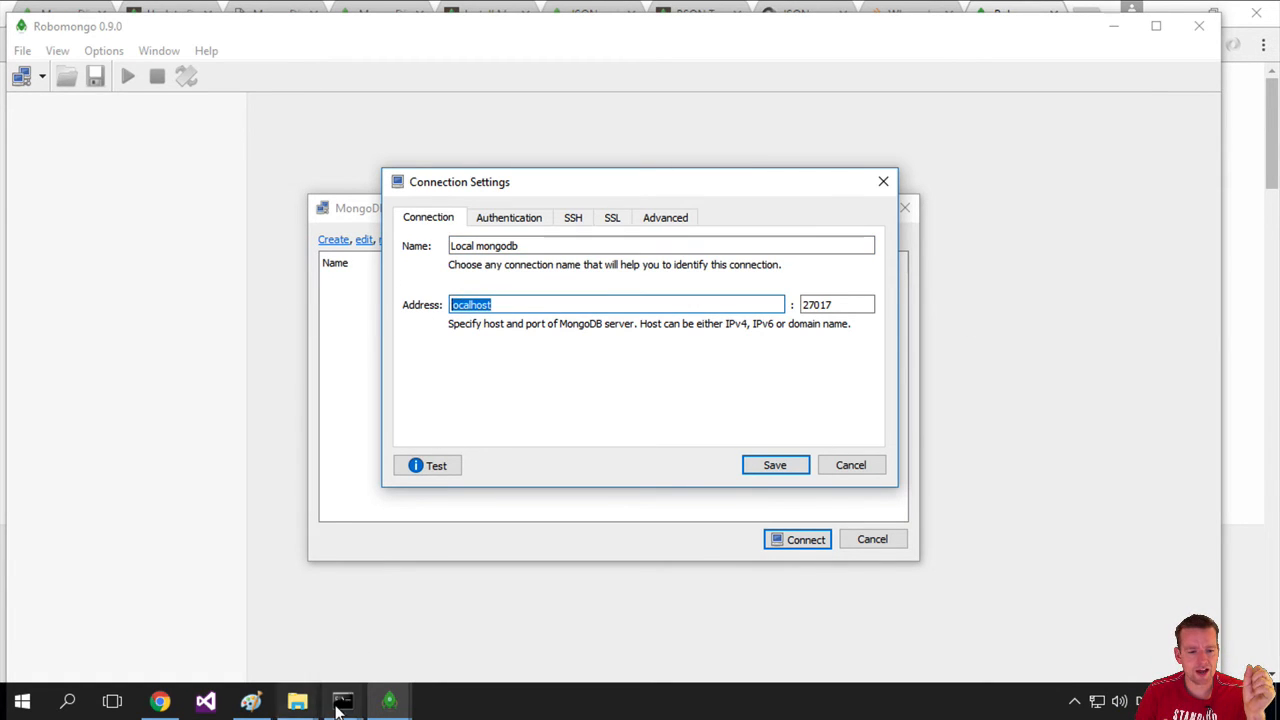
left_click(342, 700)
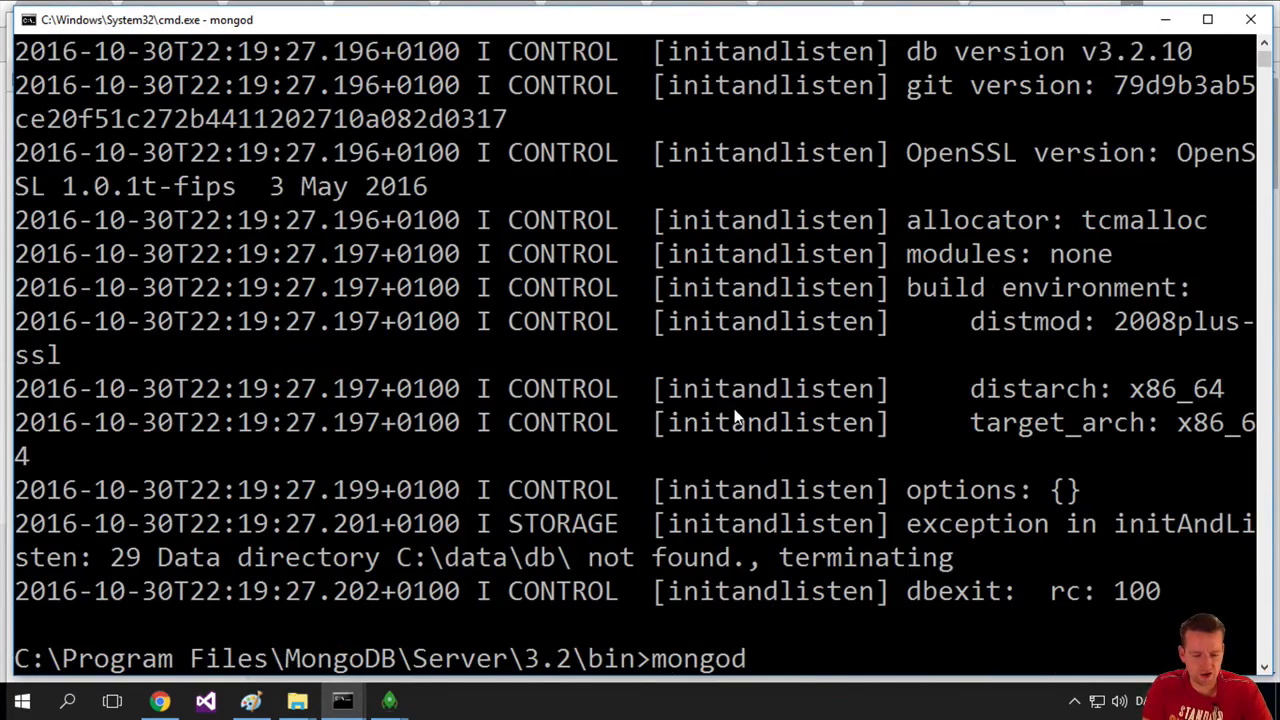
- Run mongod so the MongoDB server waits for connections on port 27017
key("Return")
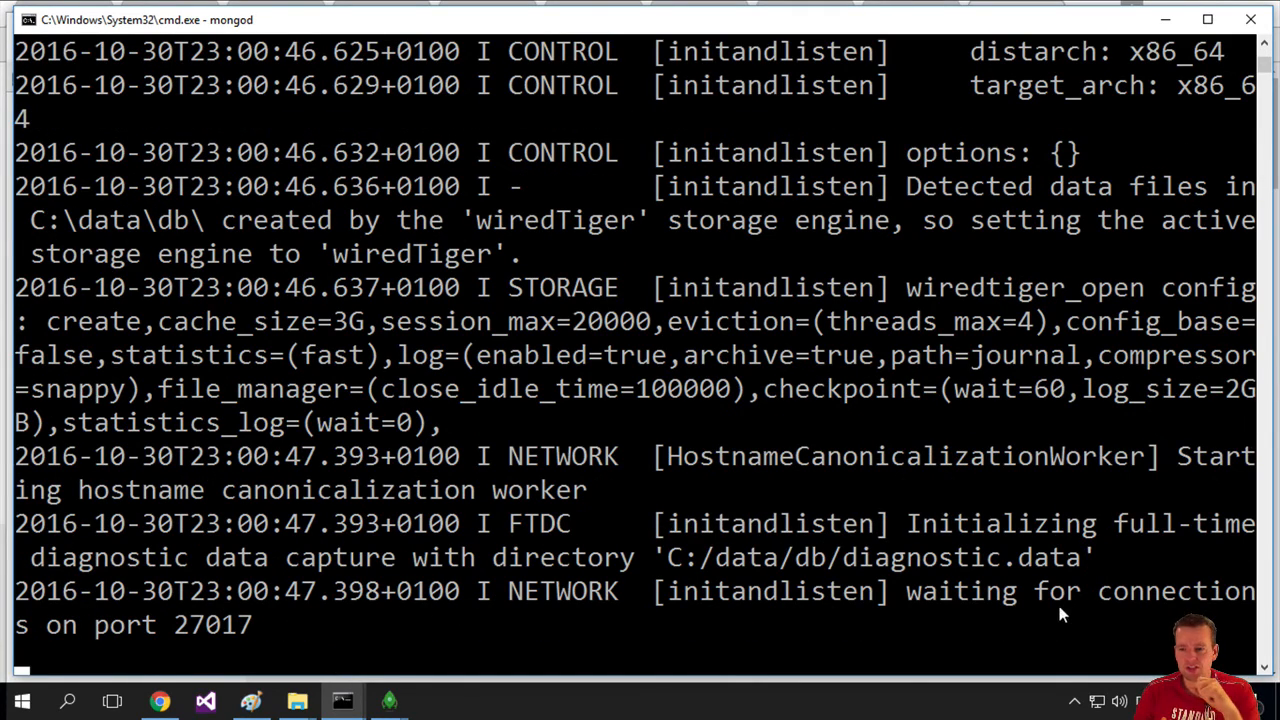
mouse_move(190, 640)
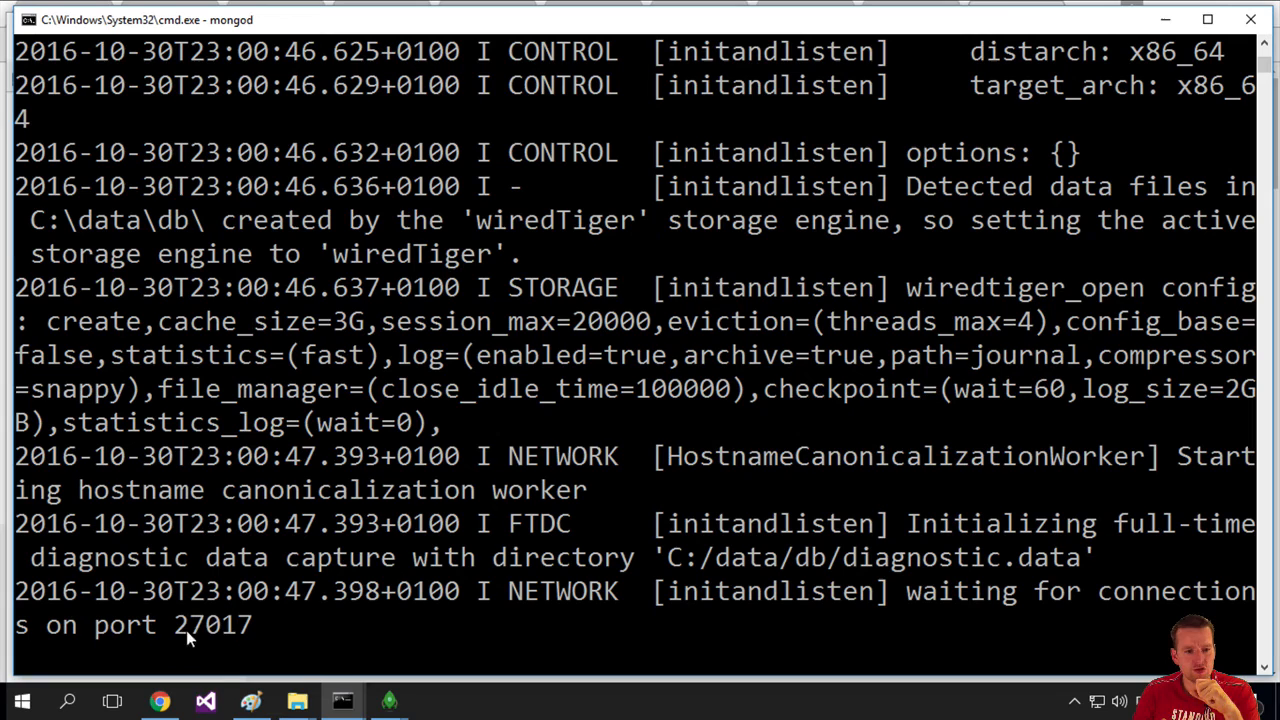
mouse_move(370, 656)
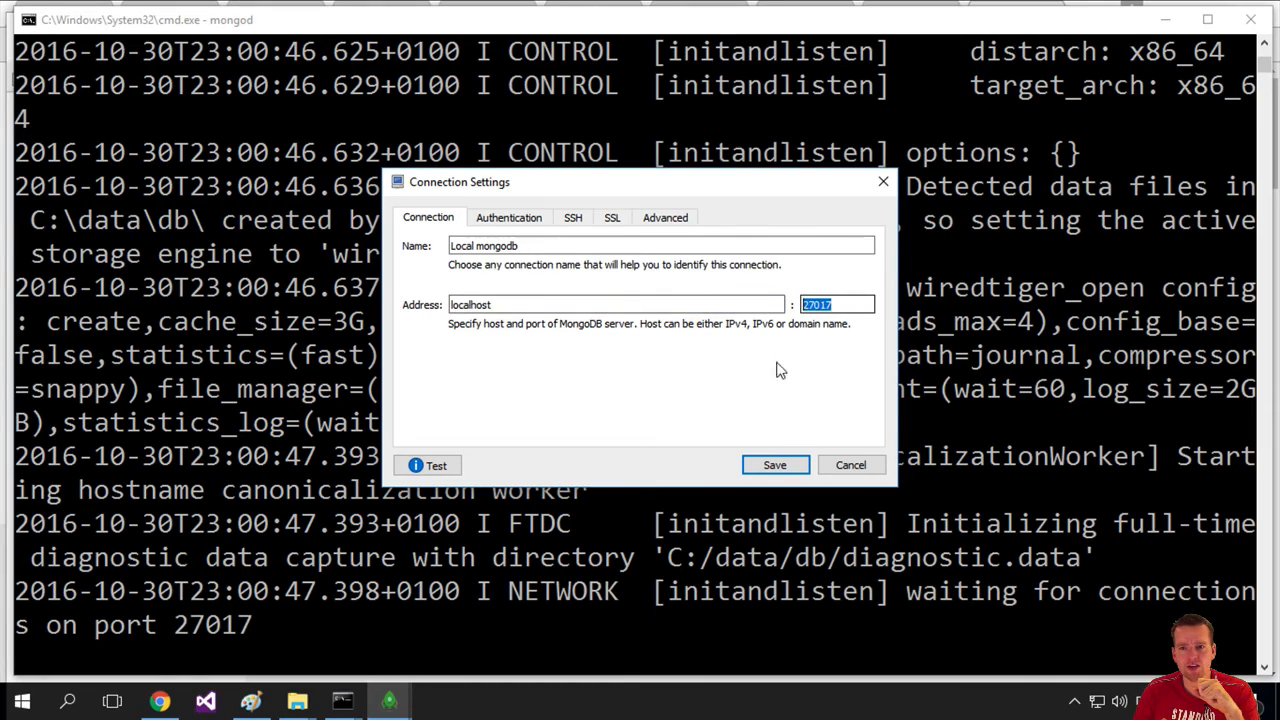
mouse_move(870, 364)
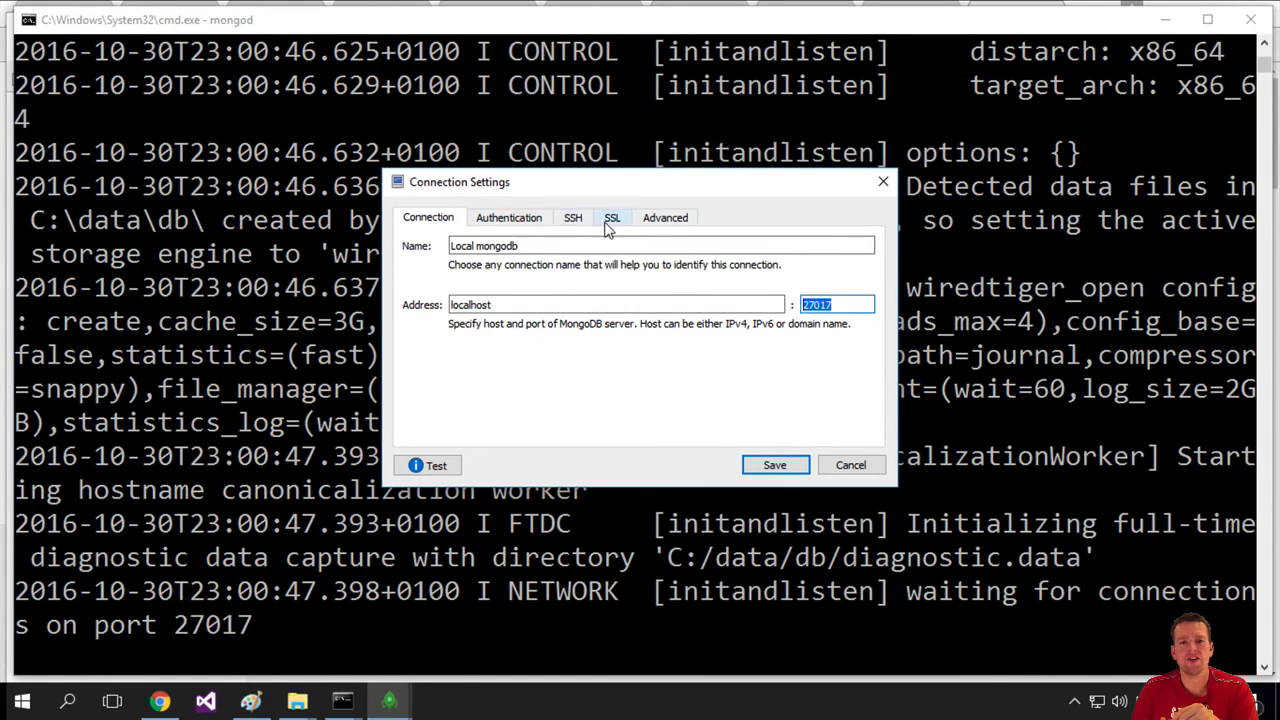
mouse_move(516, 456)
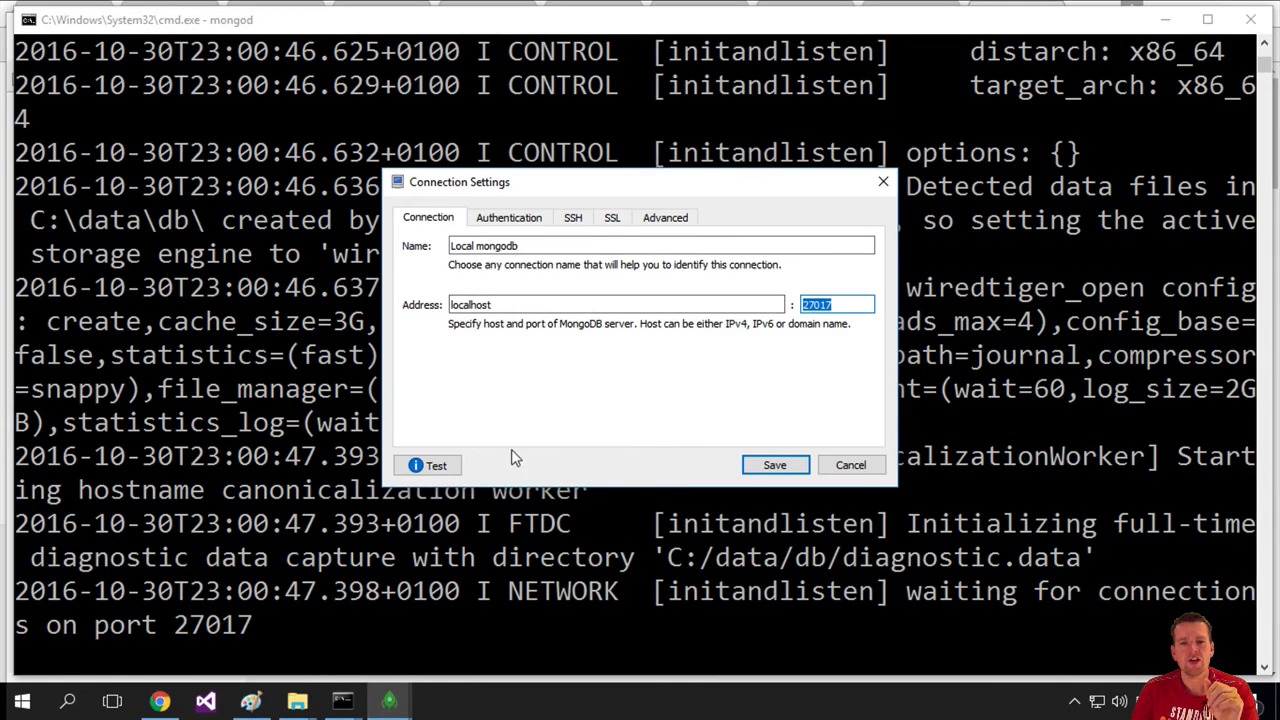
- Test the Local mongodb connection to localhost:27017 and dismiss the diagnostic results
left_click(428, 464)
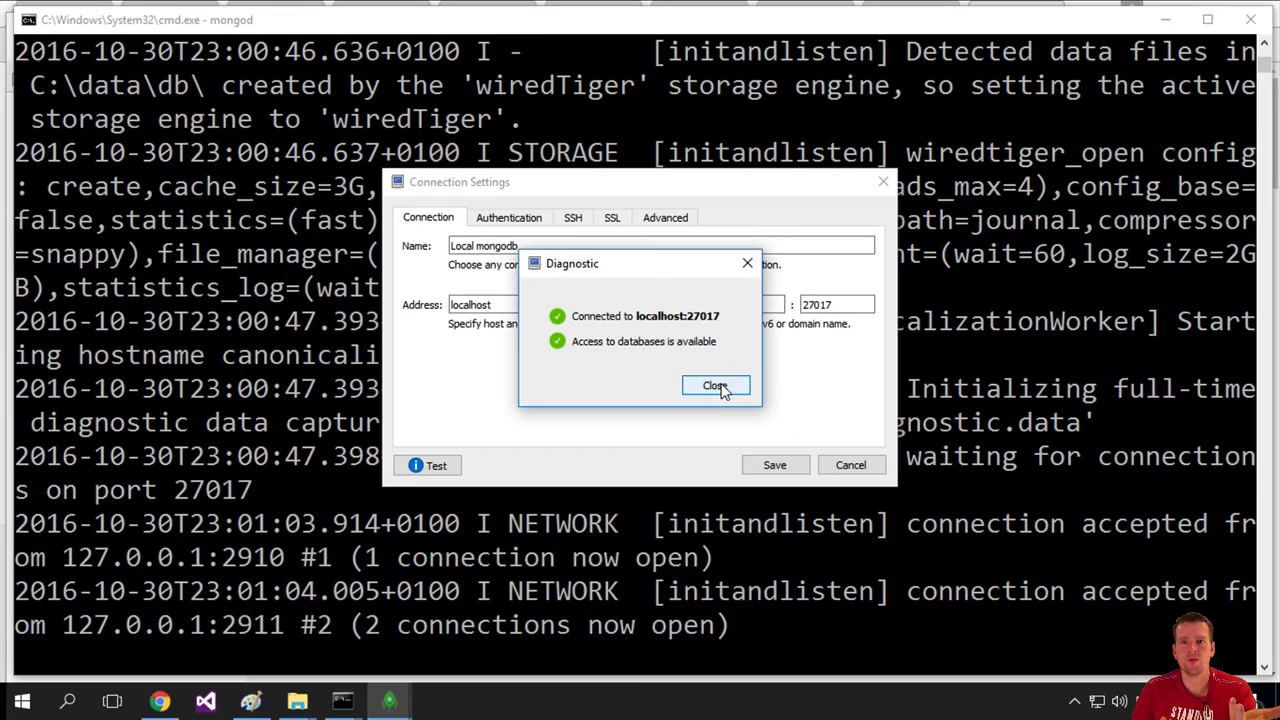
left_click(716, 386)
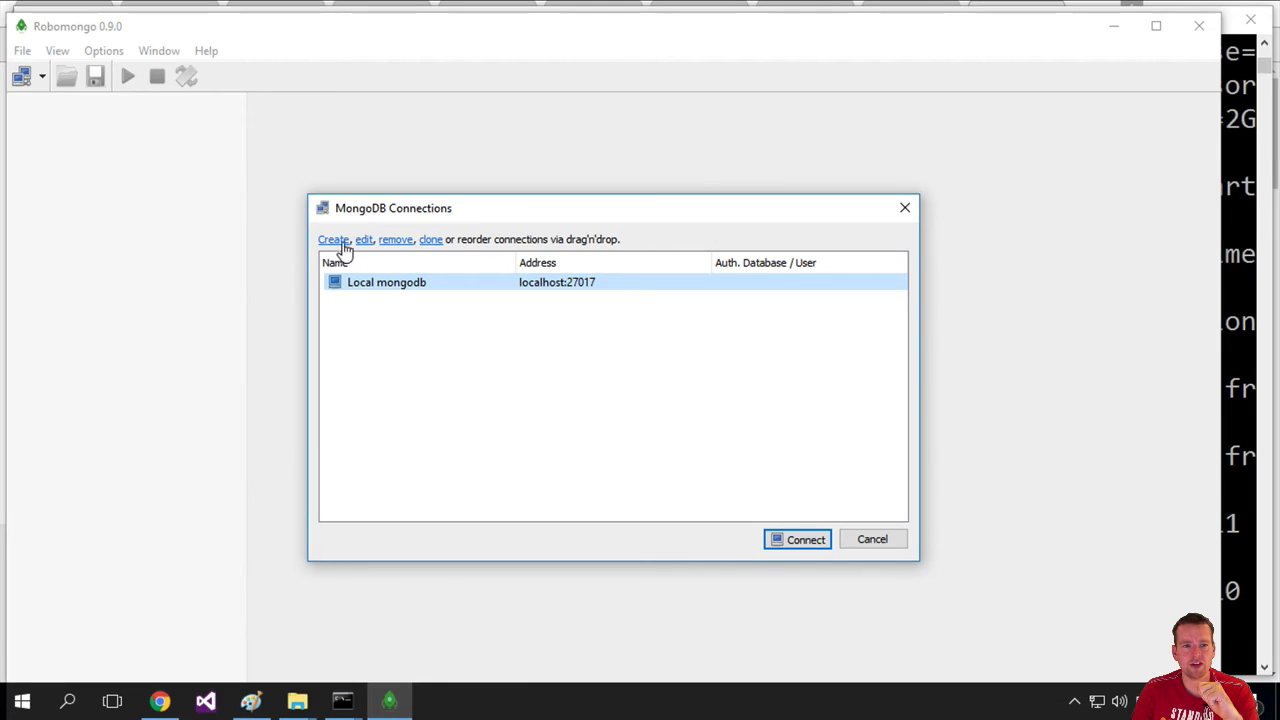
- Connect to Local mongodb and view the documents of the userwishes users collection
left_click(804, 540)
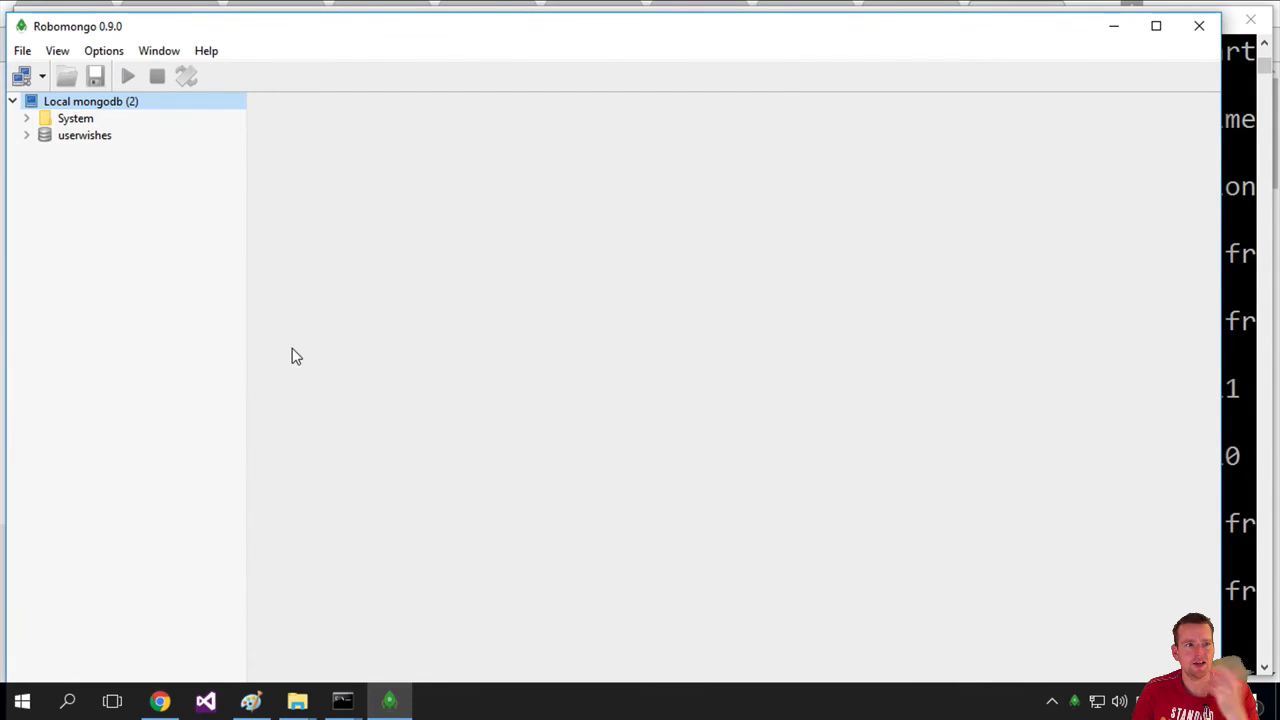
left_click(28, 136)
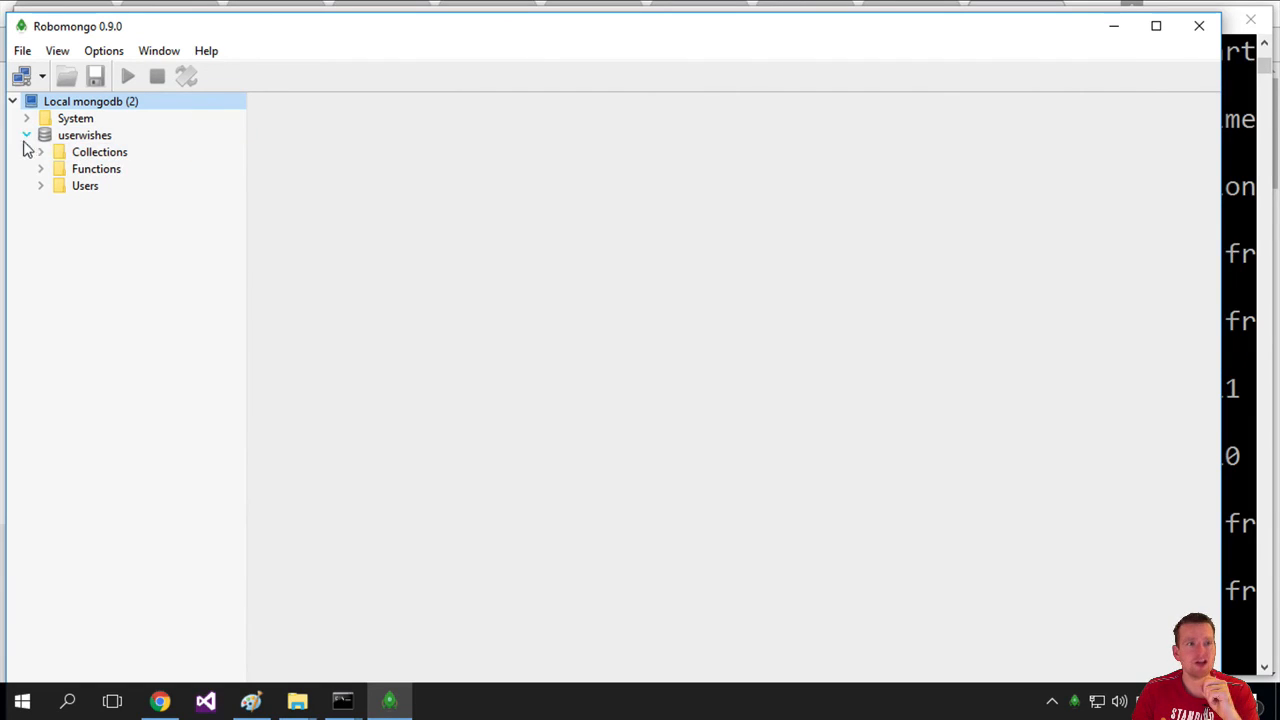
left_click(100, 152)
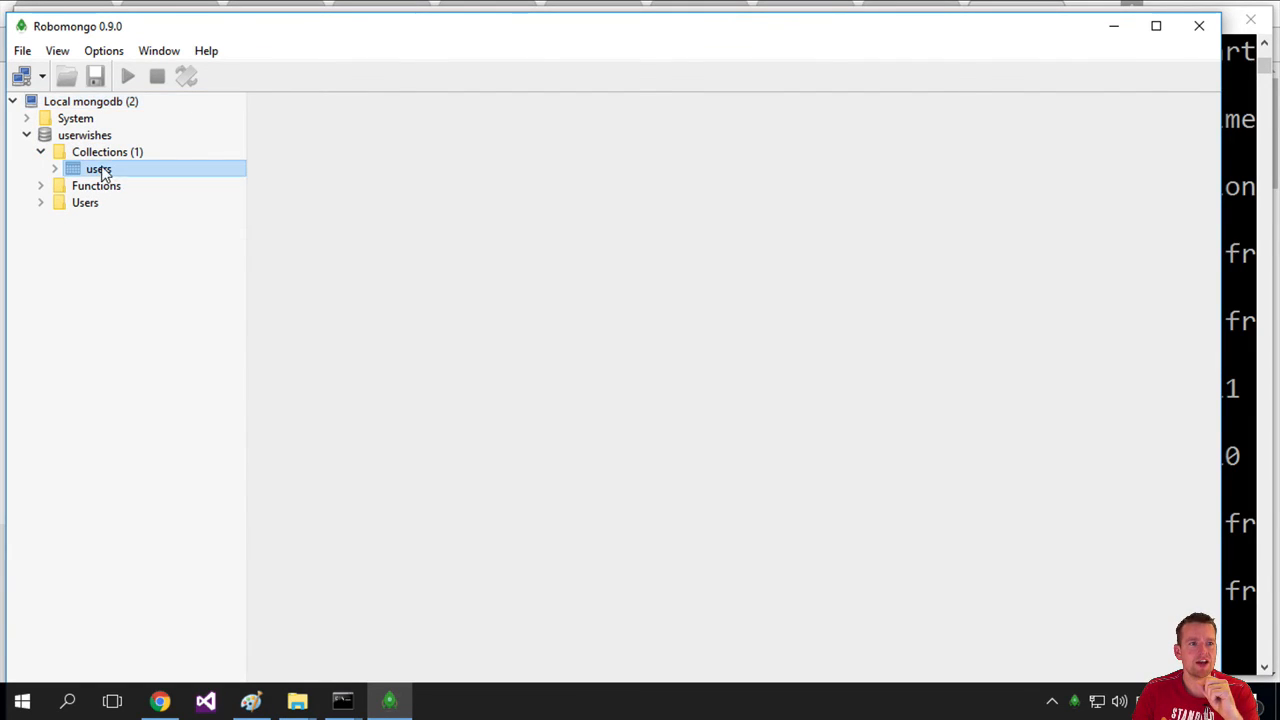
right_click(98, 168)
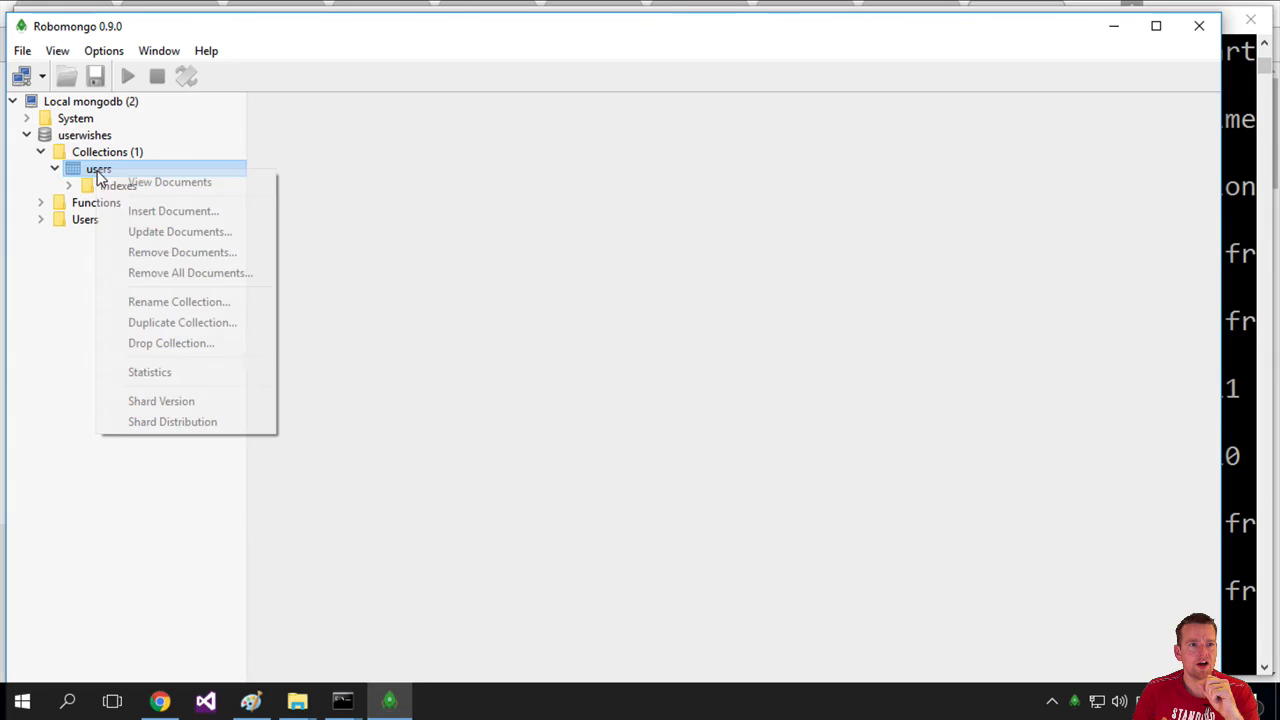
left_click(168, 180)
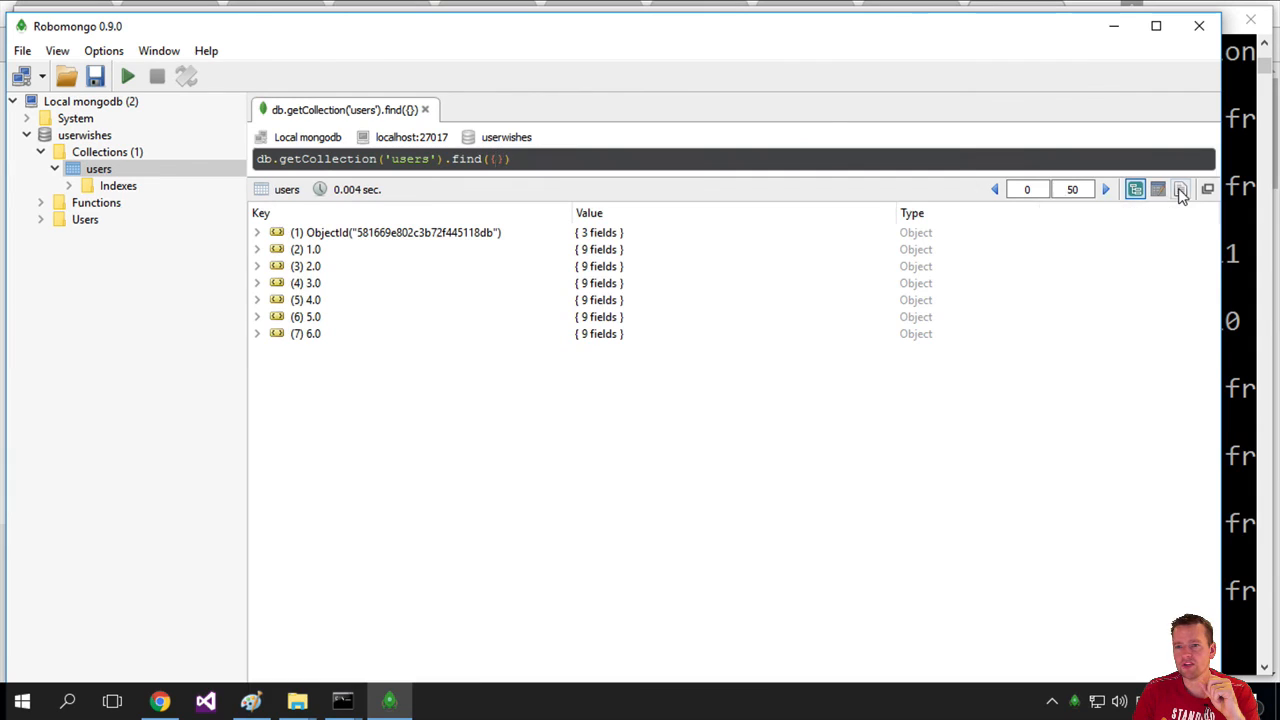
- Switch the users collection results to Text Mode showing name, age, favorites and badges fields
left_click(1180, 188)
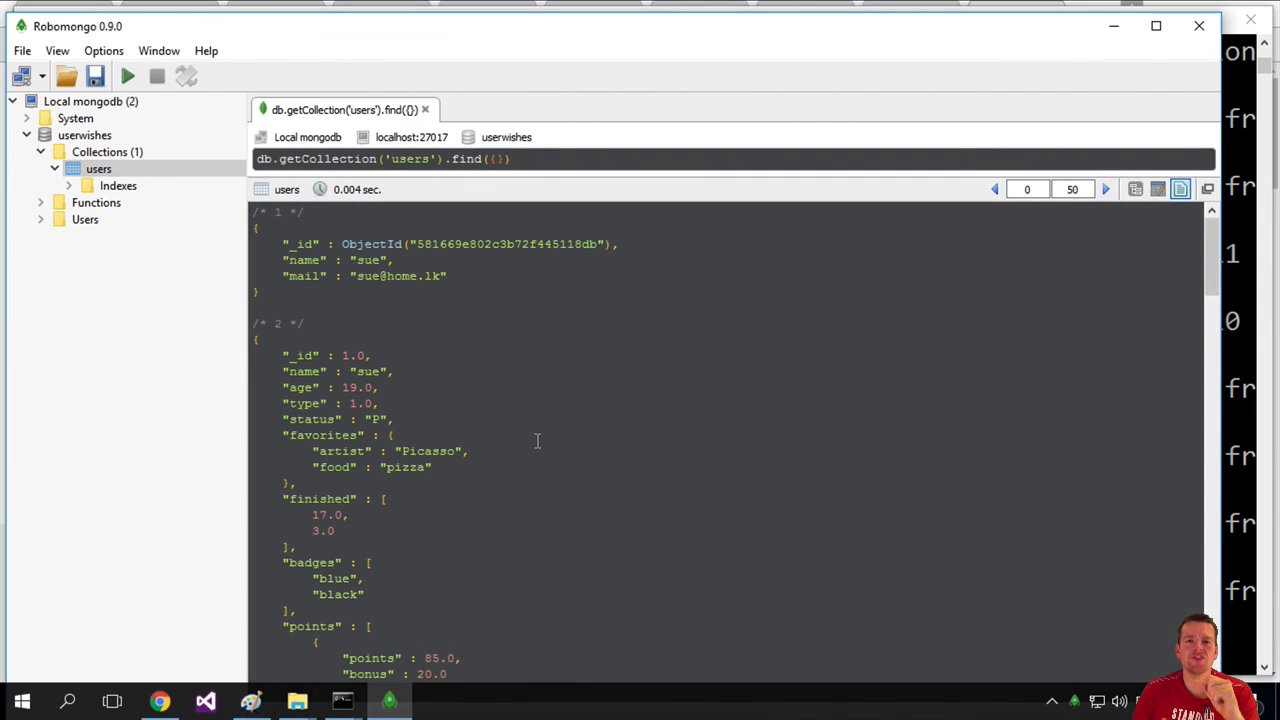